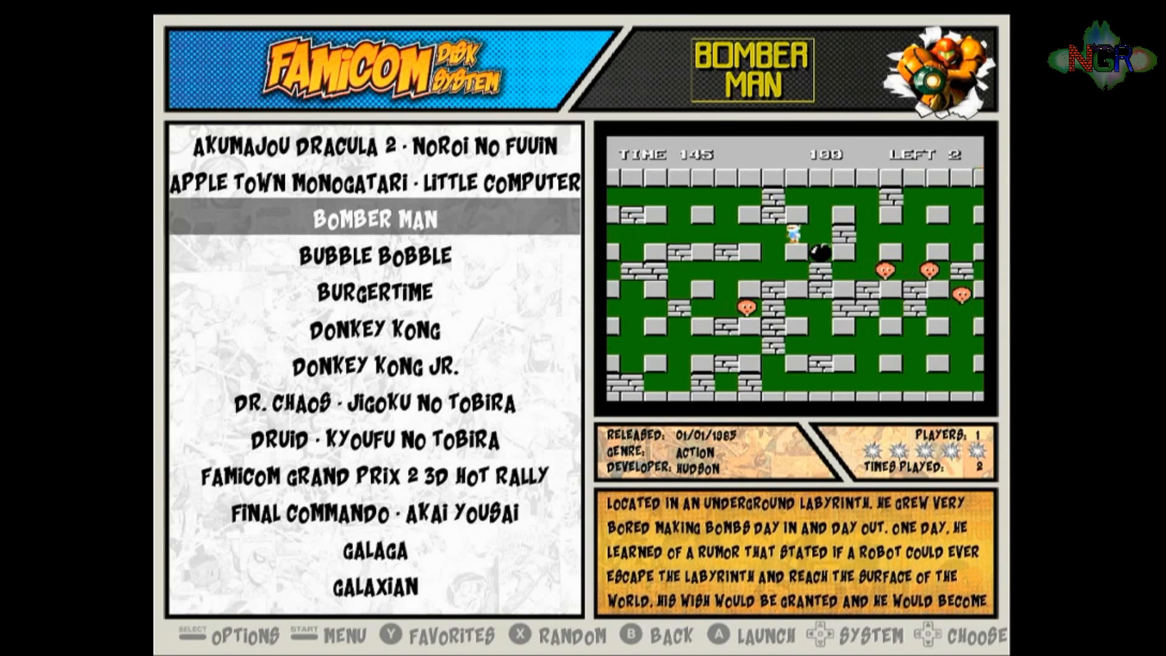
- Move from the Famicom Disk System game list to the RetroPie system menu
key("b")
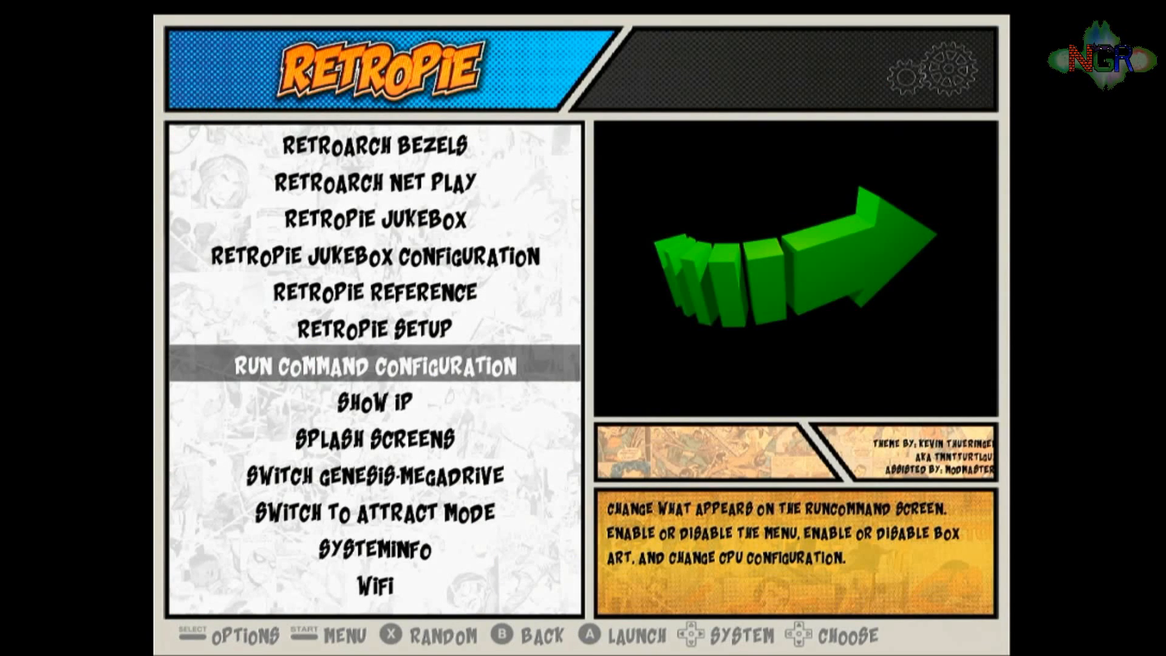
left_click(375, 366)
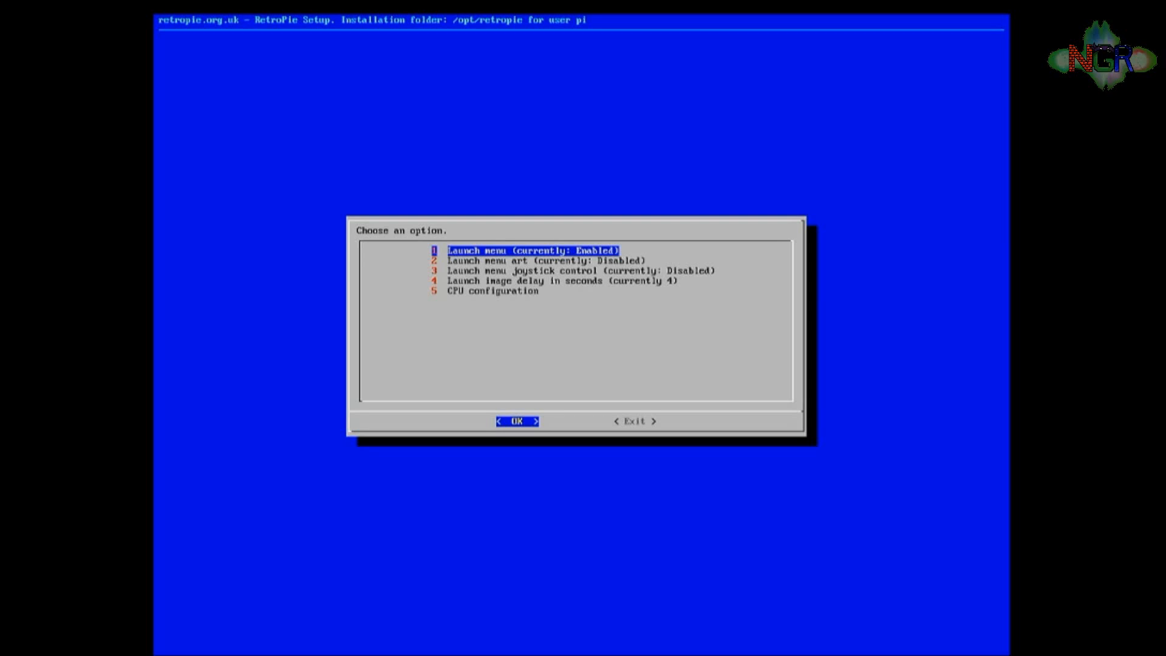
key("Down")
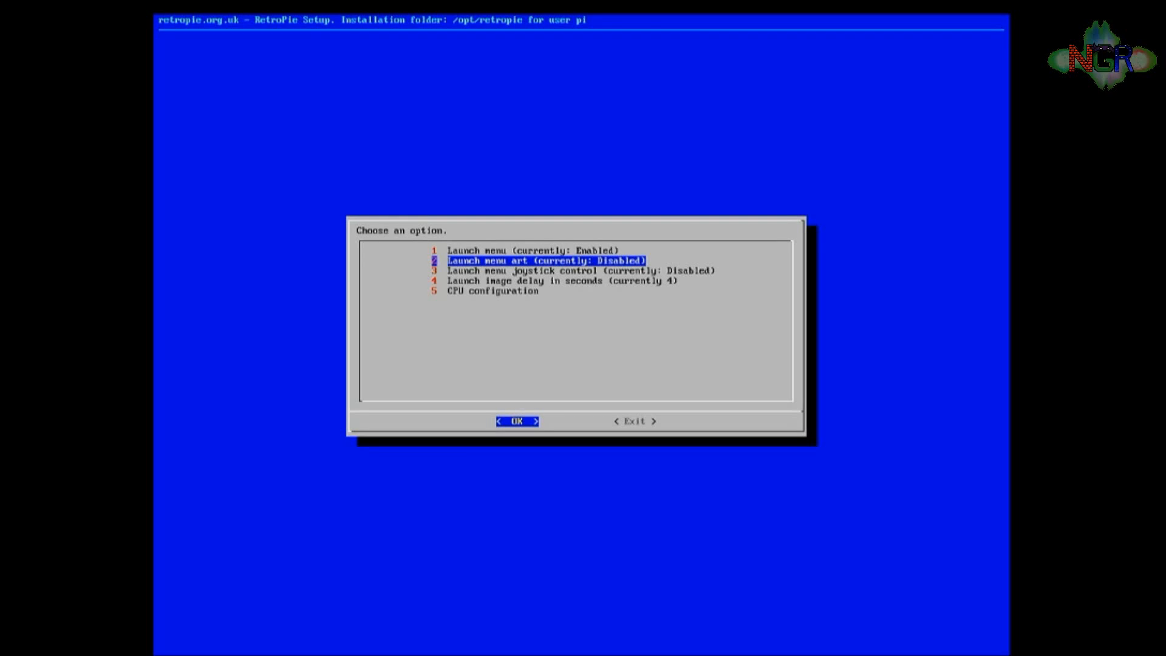
key("Down")
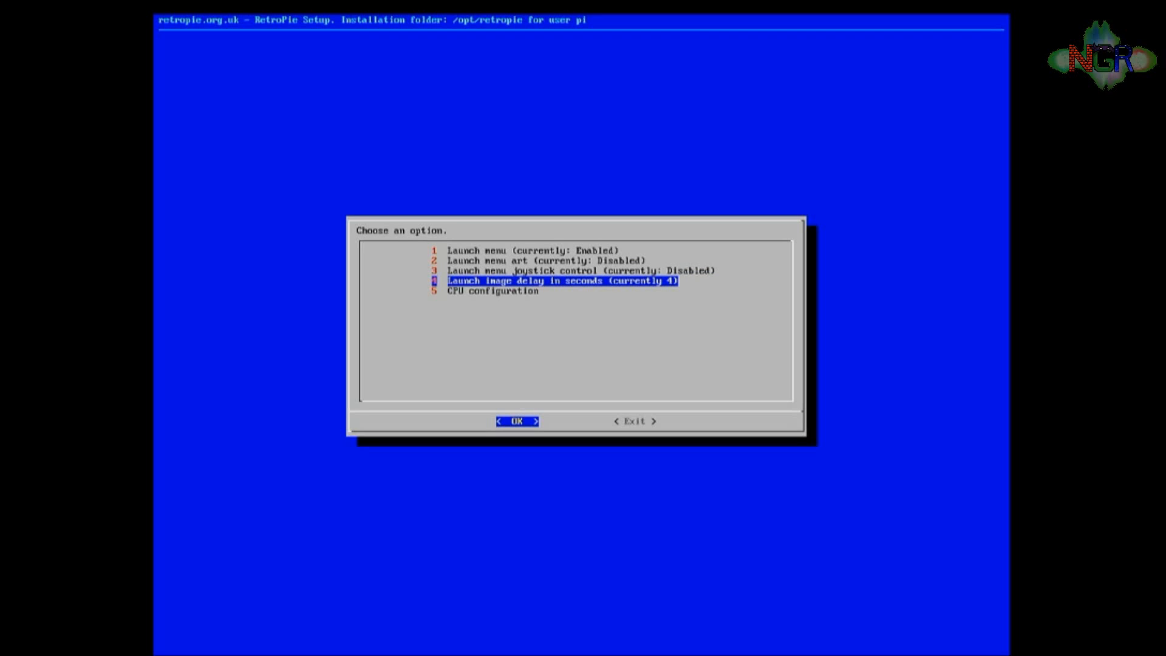
key("Up")
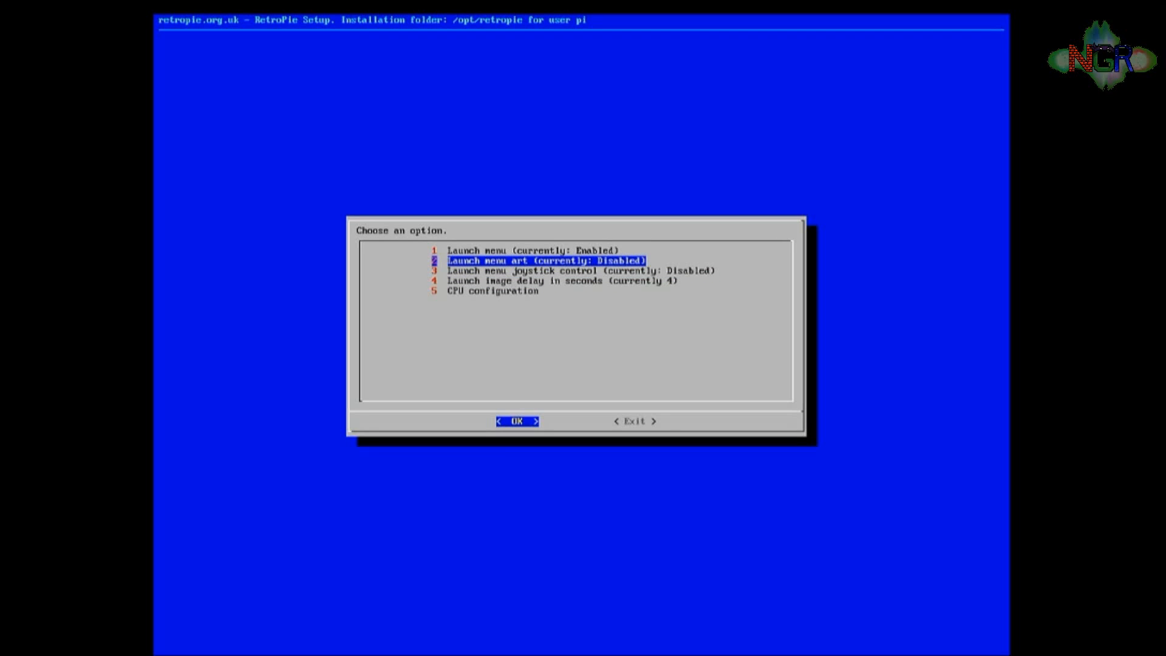
key("up")
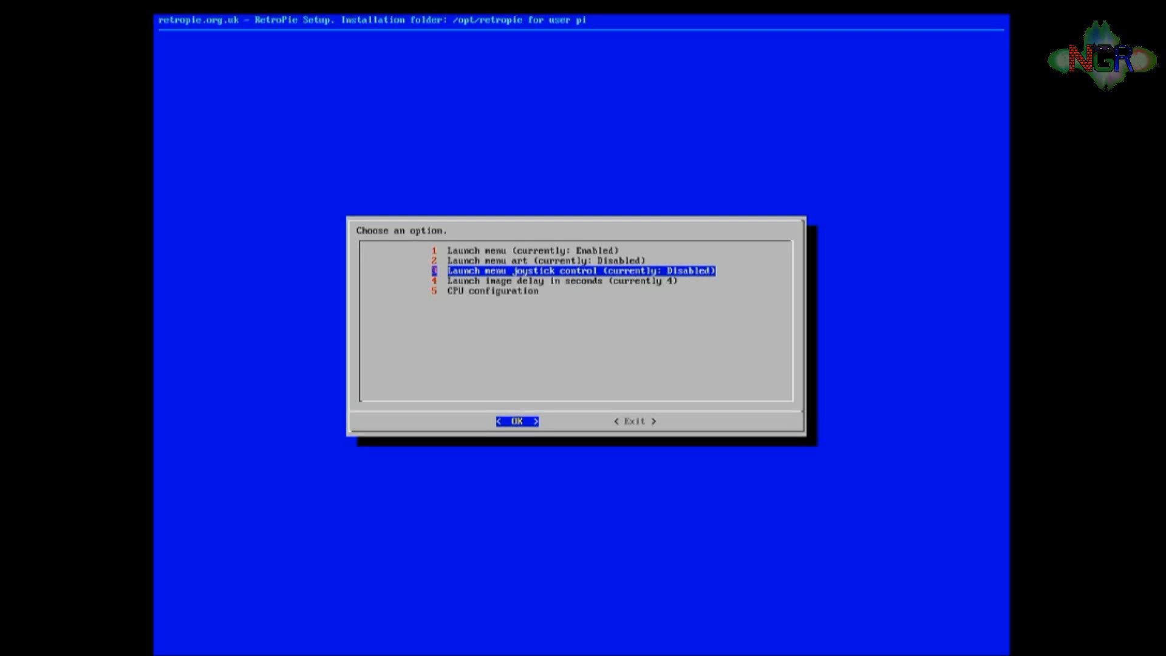
key("Down")
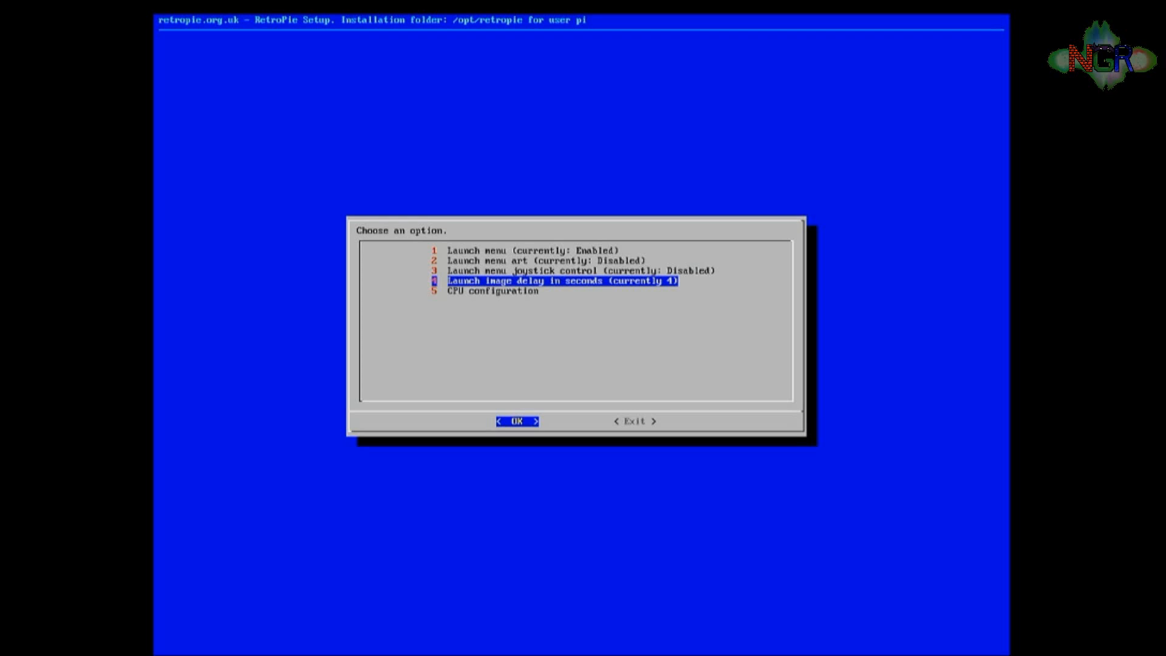
key("Tab")
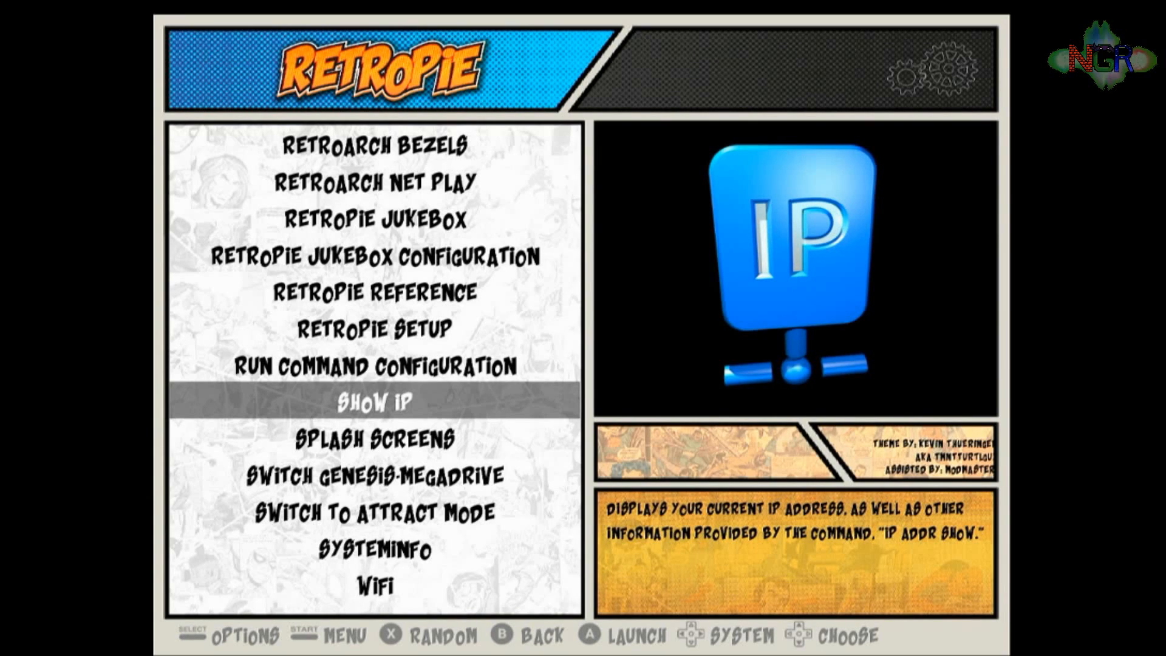
- Run Show IP to read the Pi's address 192.168.0.124 and dismiss the report
left_click(372, 402)
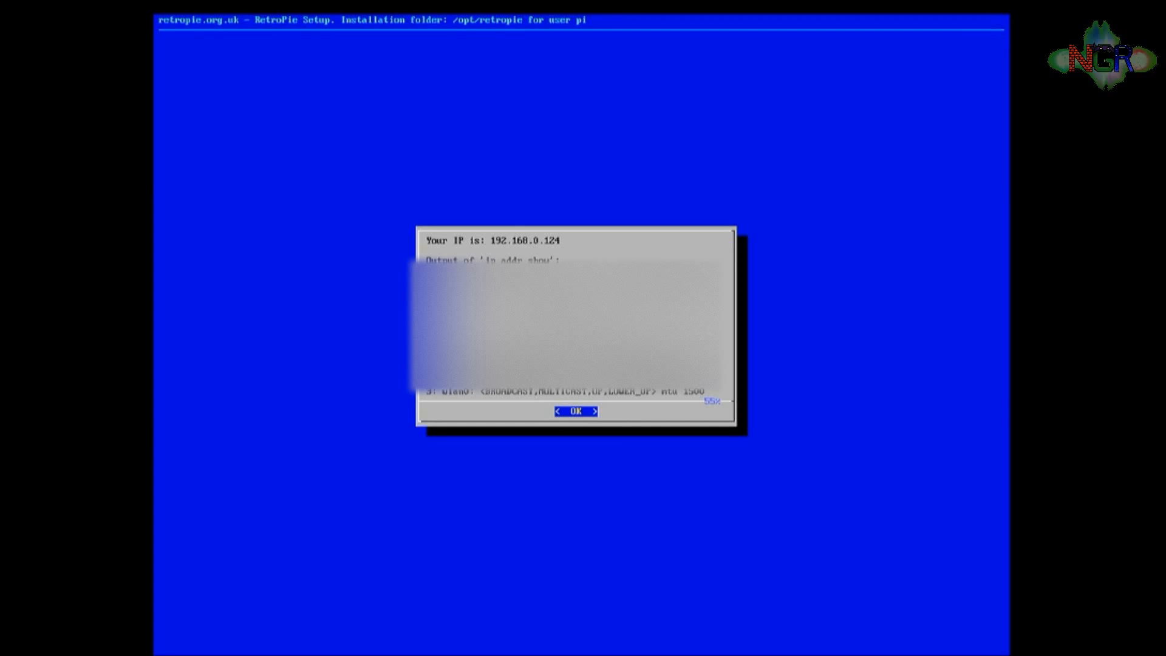
left_click(575, 411)
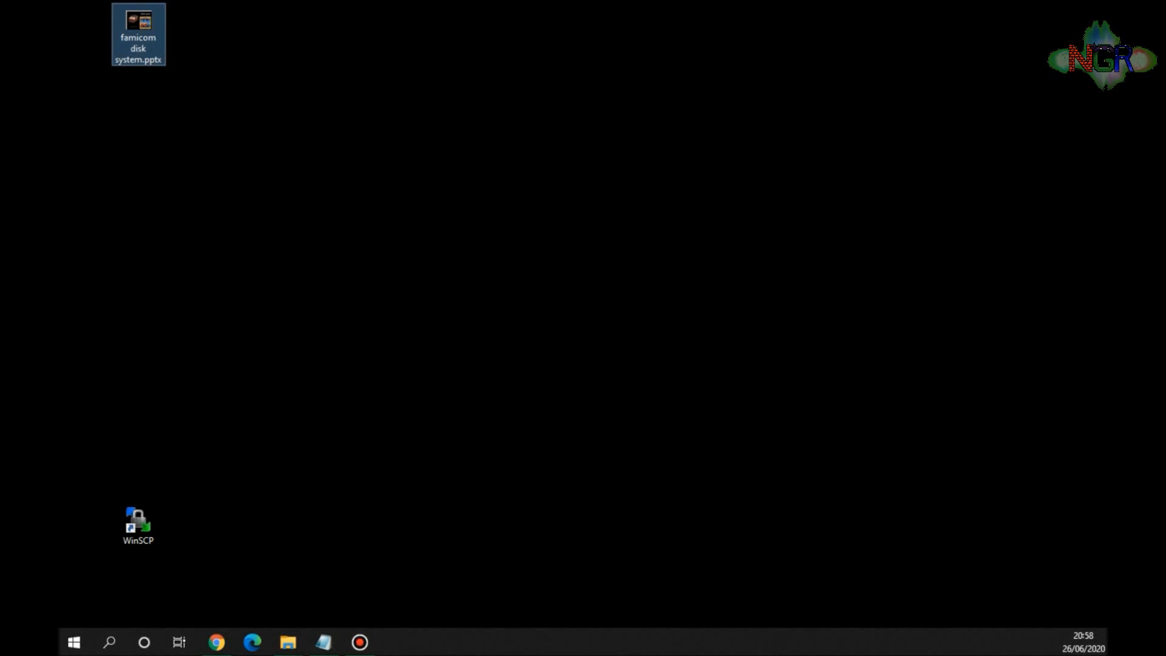
- Open the famicom disk system.pptx presentation from the desktop in PowerPoint
double_click(137, 34)
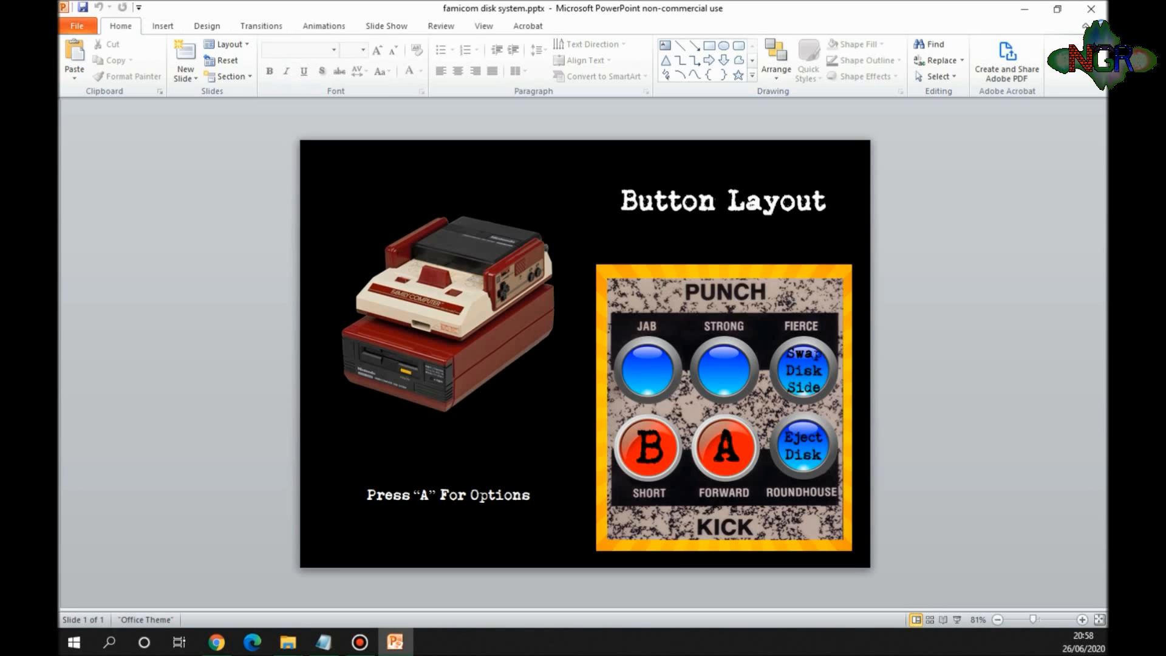
- Replace the slide title 'Button Layout' with 'NGR Buttons' and go to the File page
left_click(722, 200)
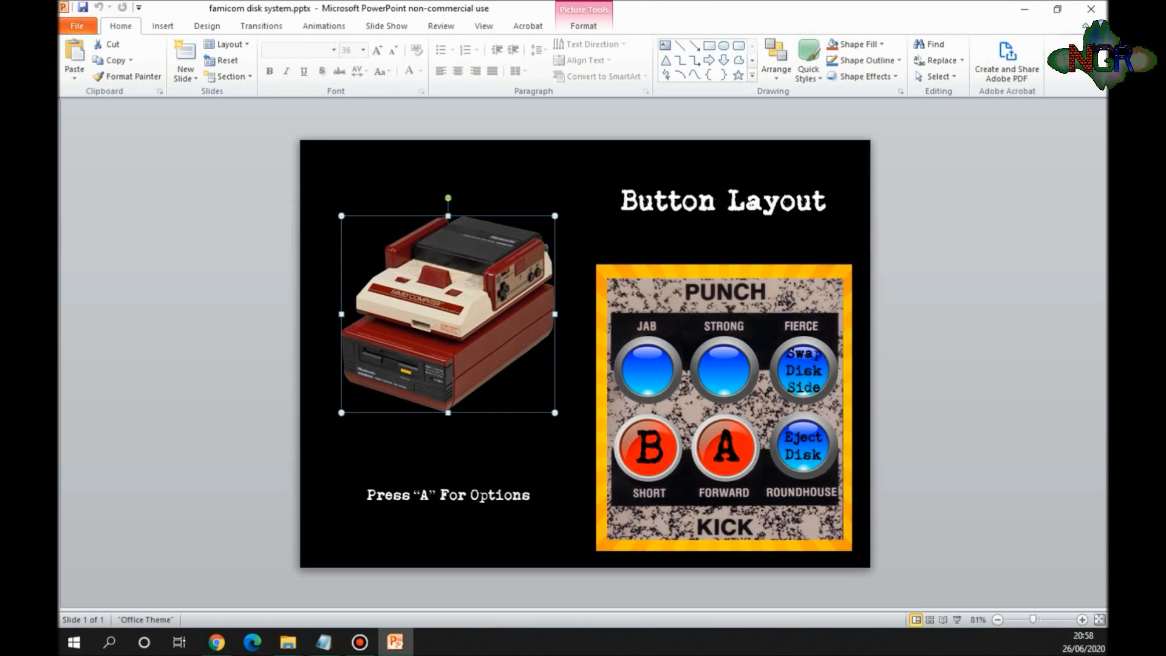
left_click(721, 201)
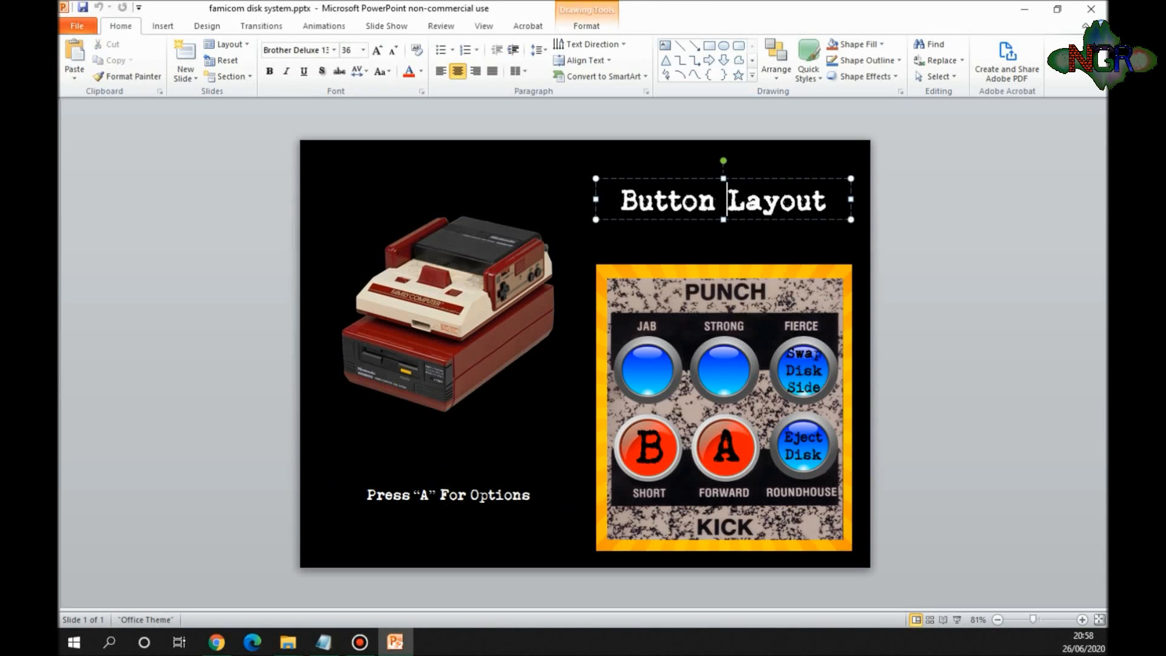
triple_click(721, 200)
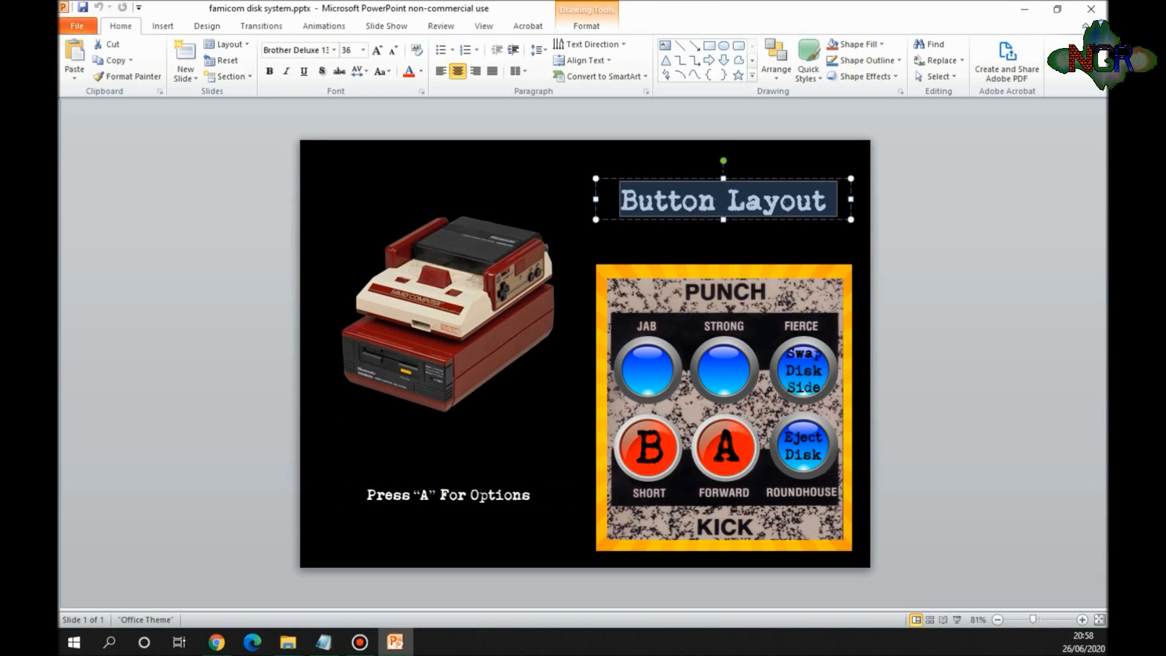
type("N")
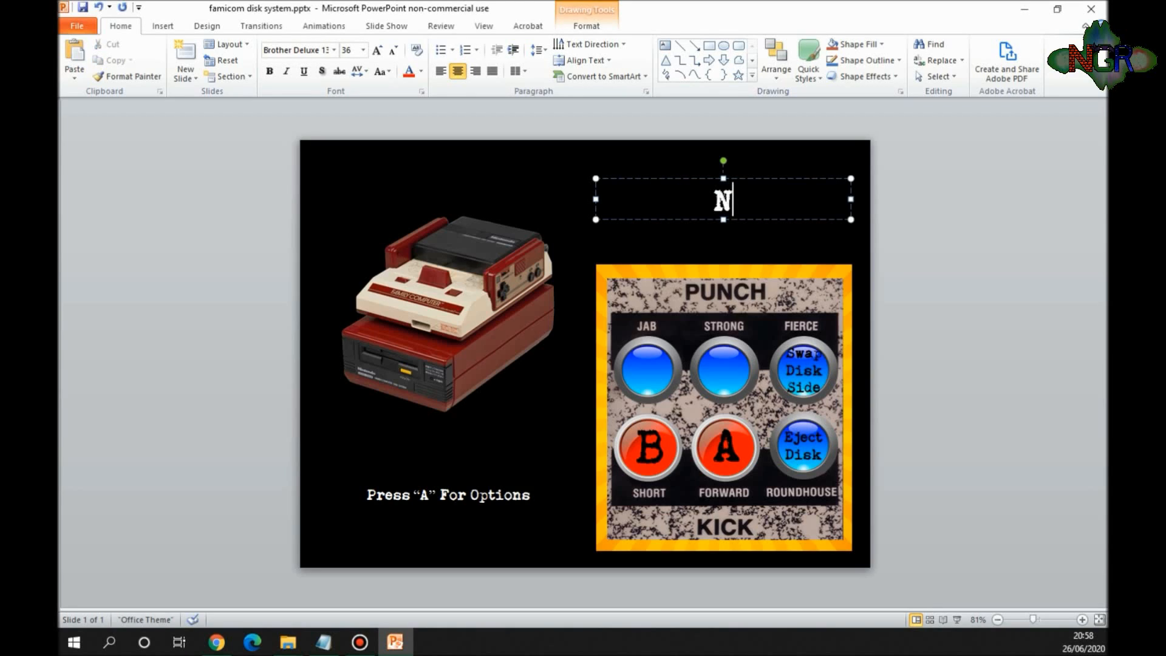
type("GR Buttons")
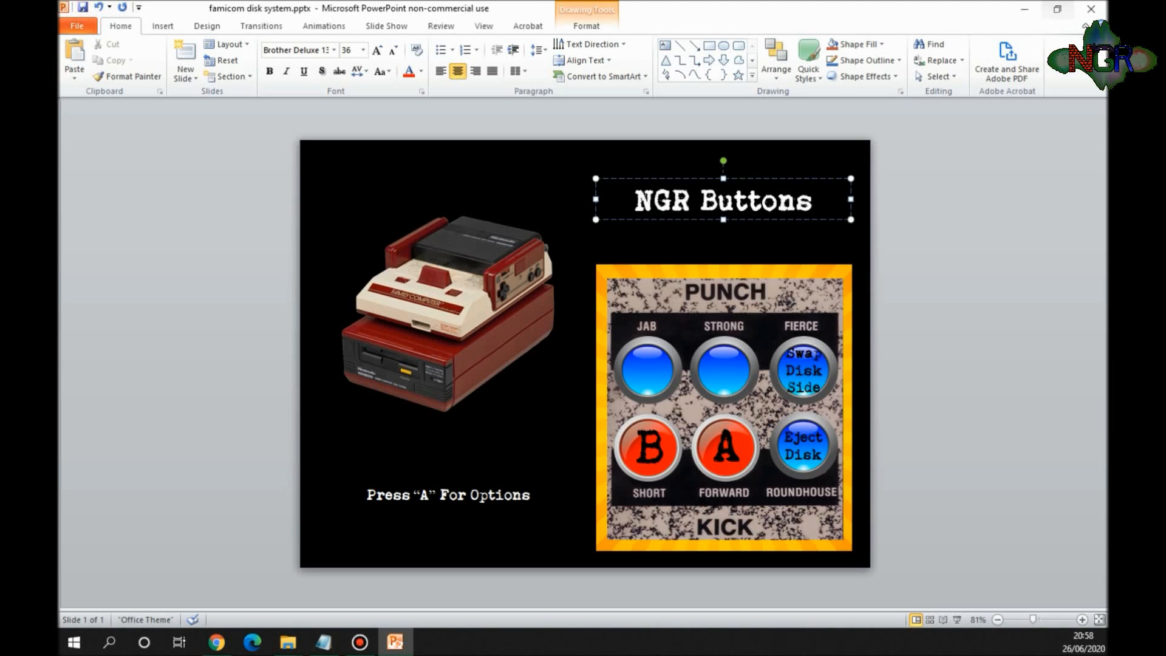
left_click(811, 200)
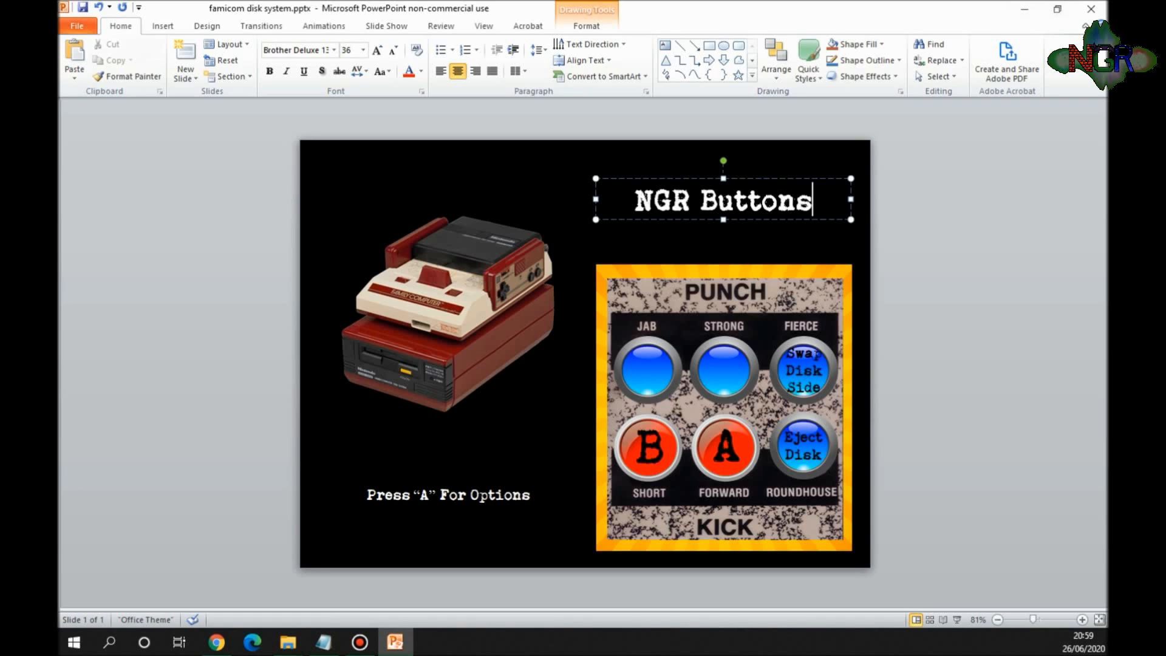
left_click(76, 26)
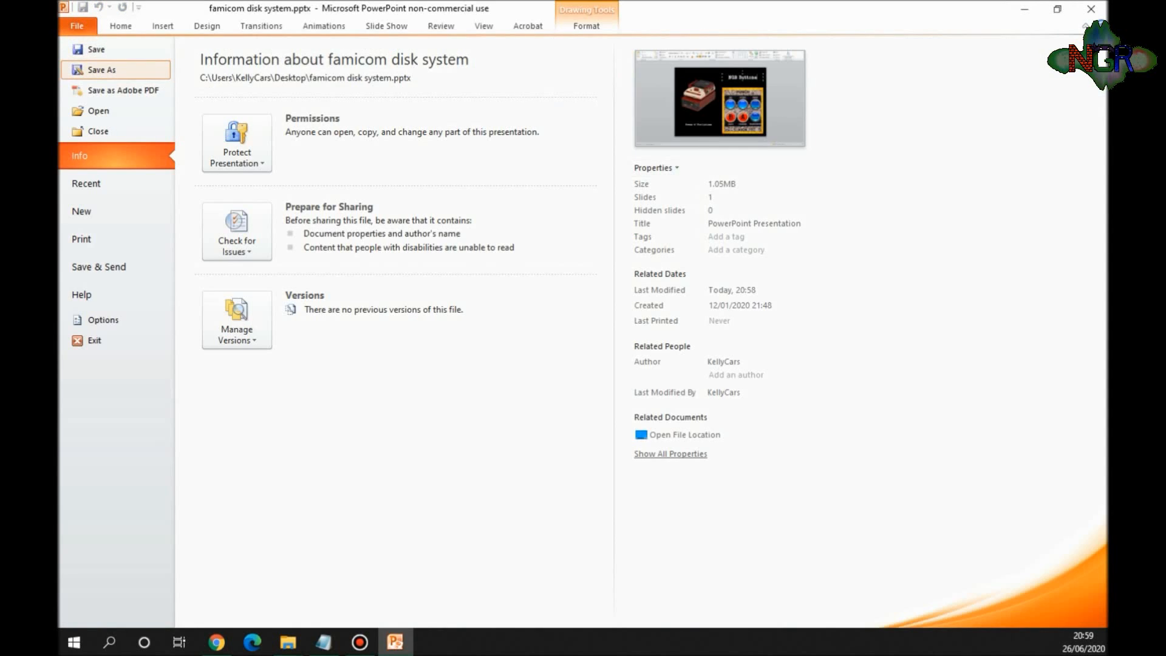
- Export the slide to the desktop as a PNG image named launching.png
left_click(102, 70)
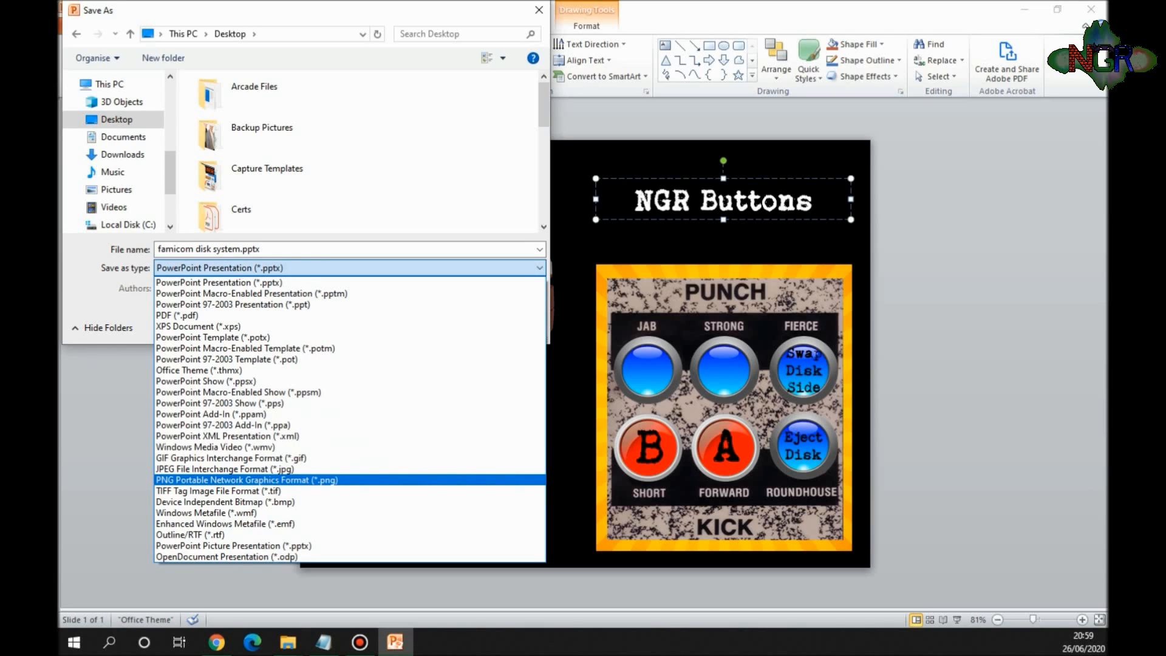
left_click(246, 480)
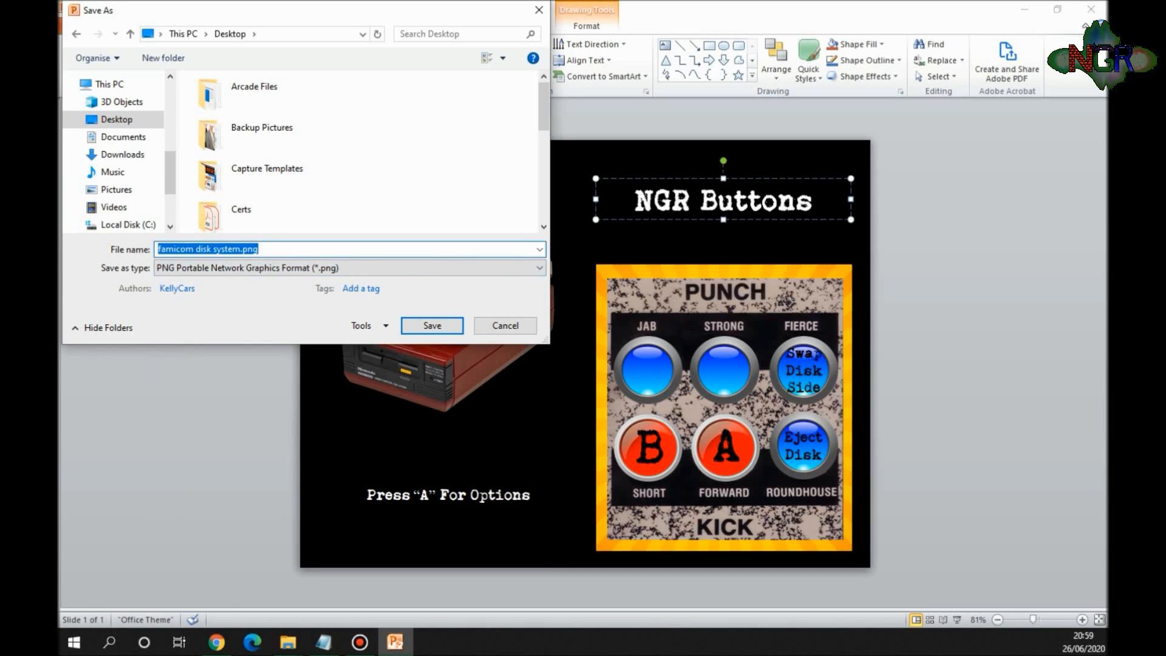
type("launch")
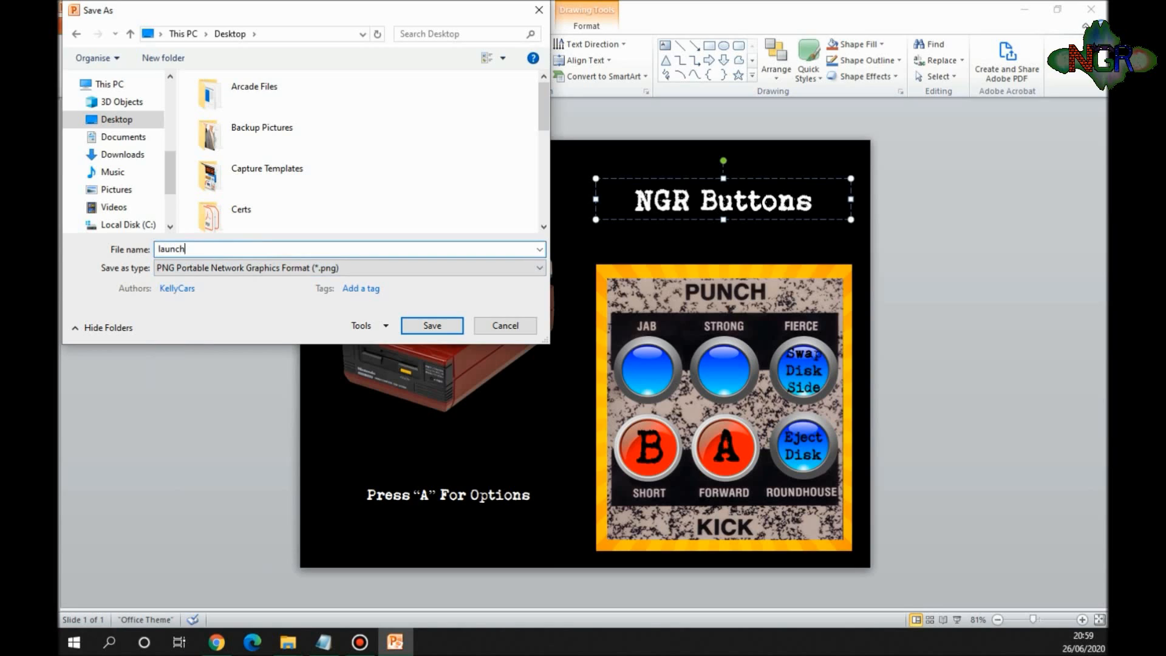
type("ing")
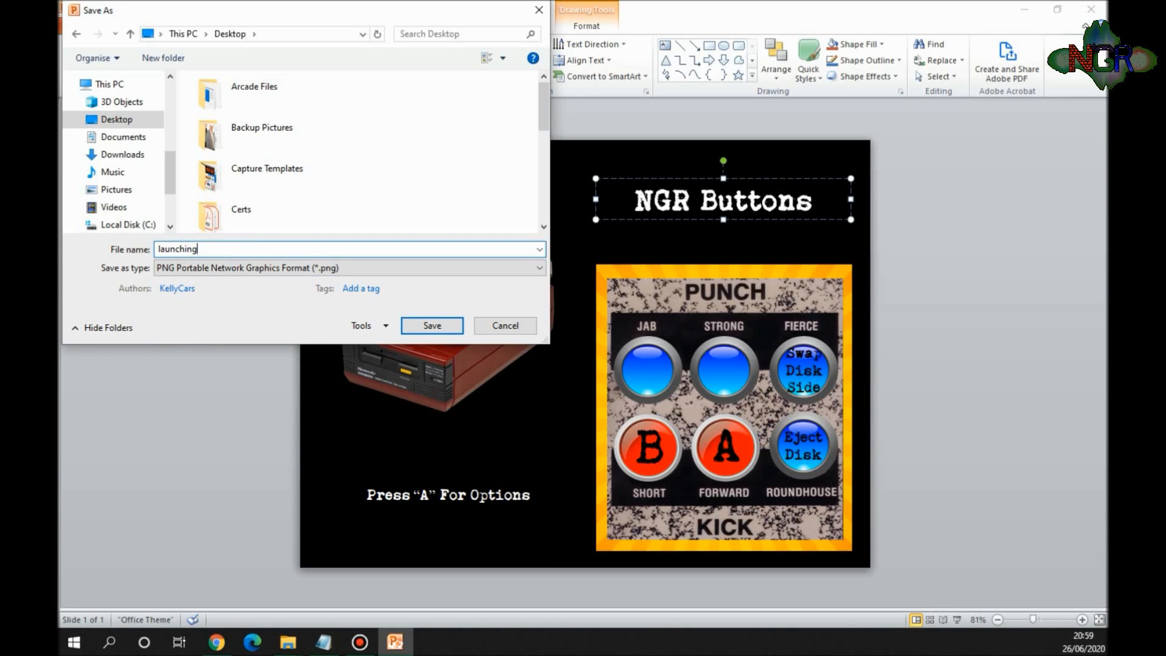
type(".png")
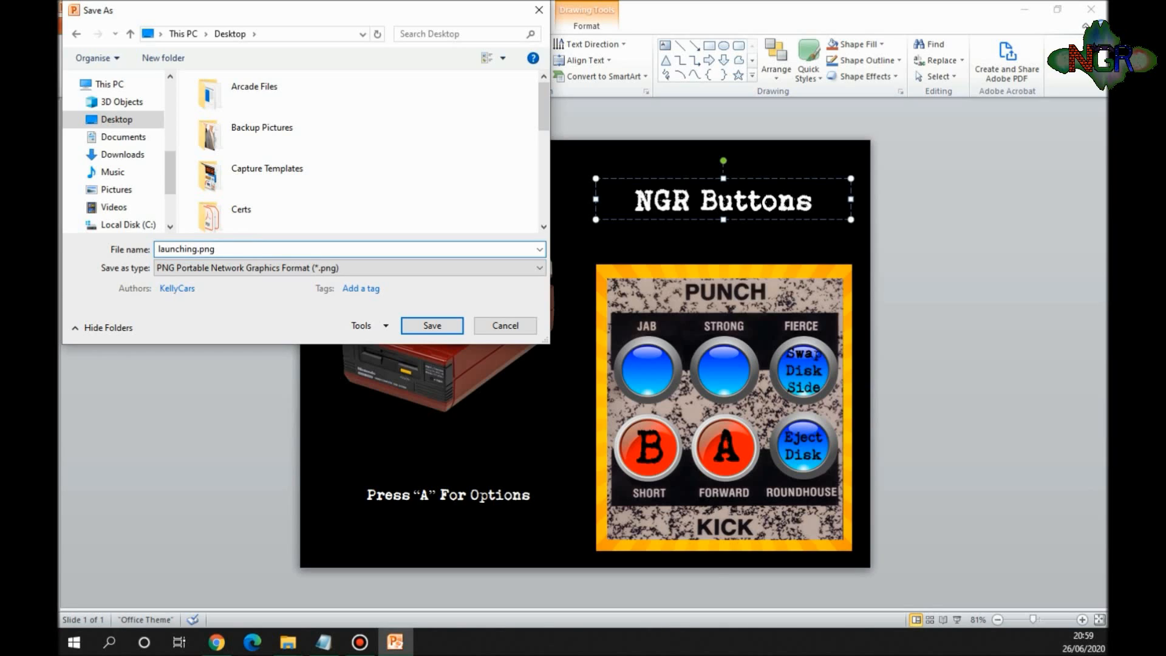
left_click(431, 325)
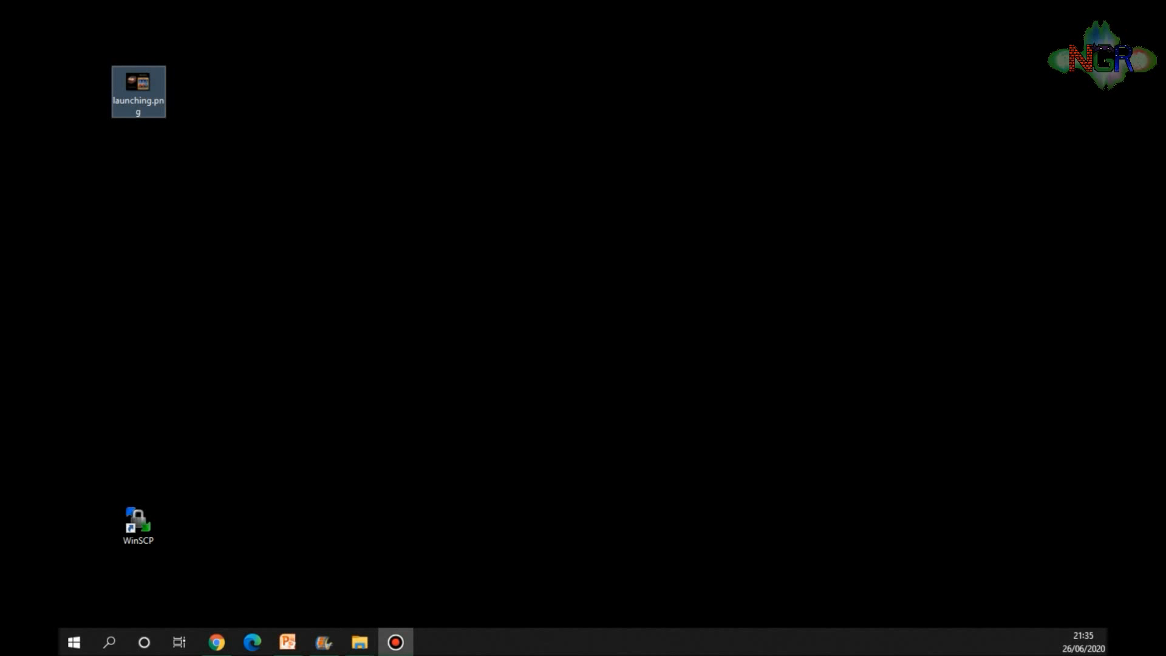
- Browse the \\retropie network share in File Explorer into configs and then fds
left_click(359, 641)
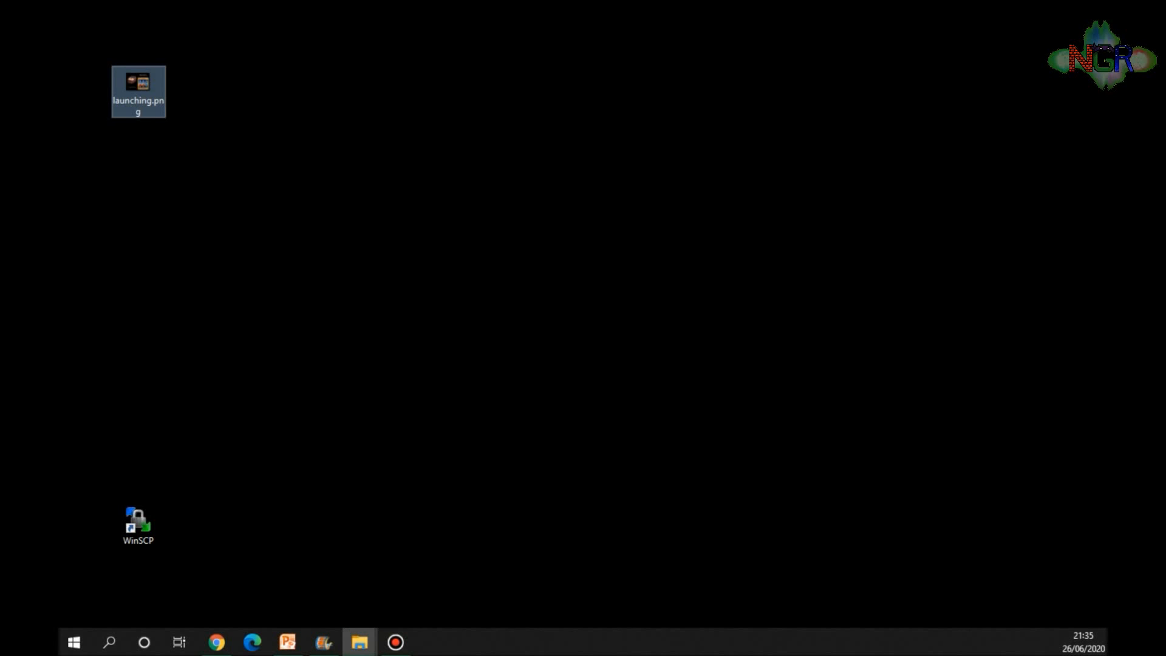
left_click(360, 641)
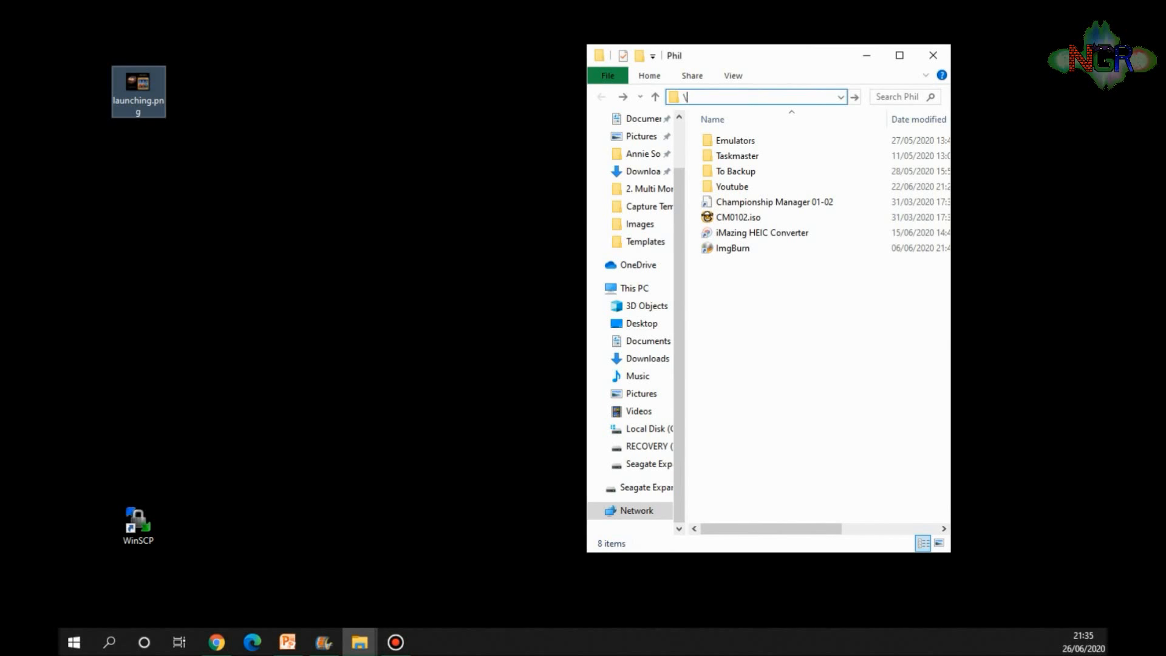
type("\\retropie >")
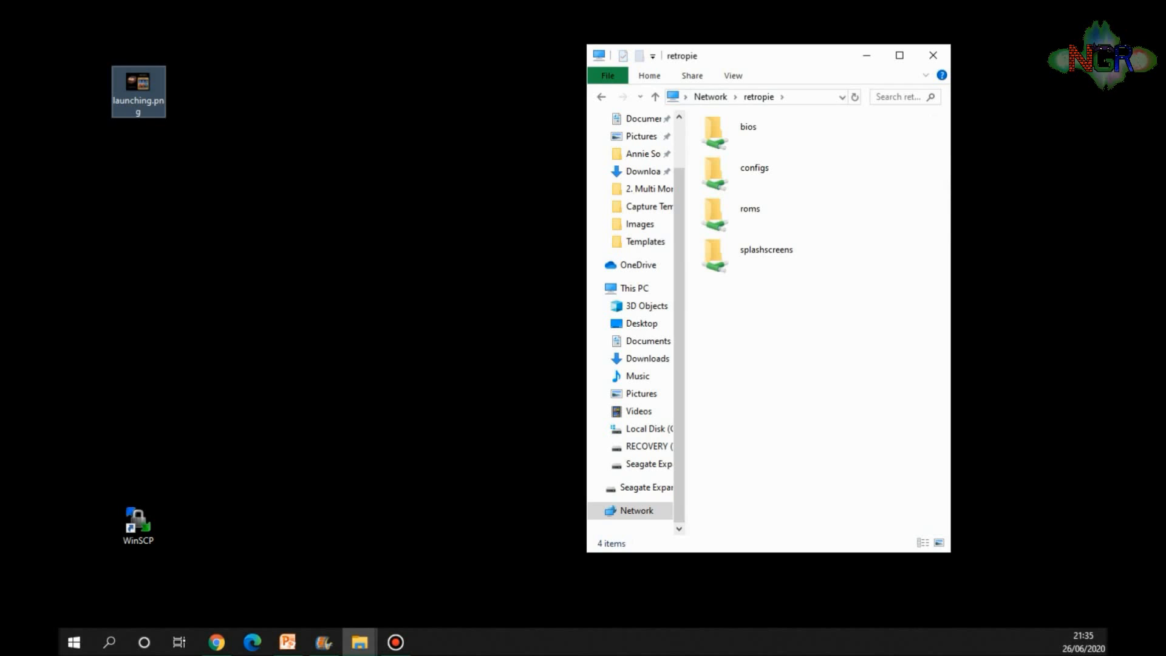
left_click(747, 132)
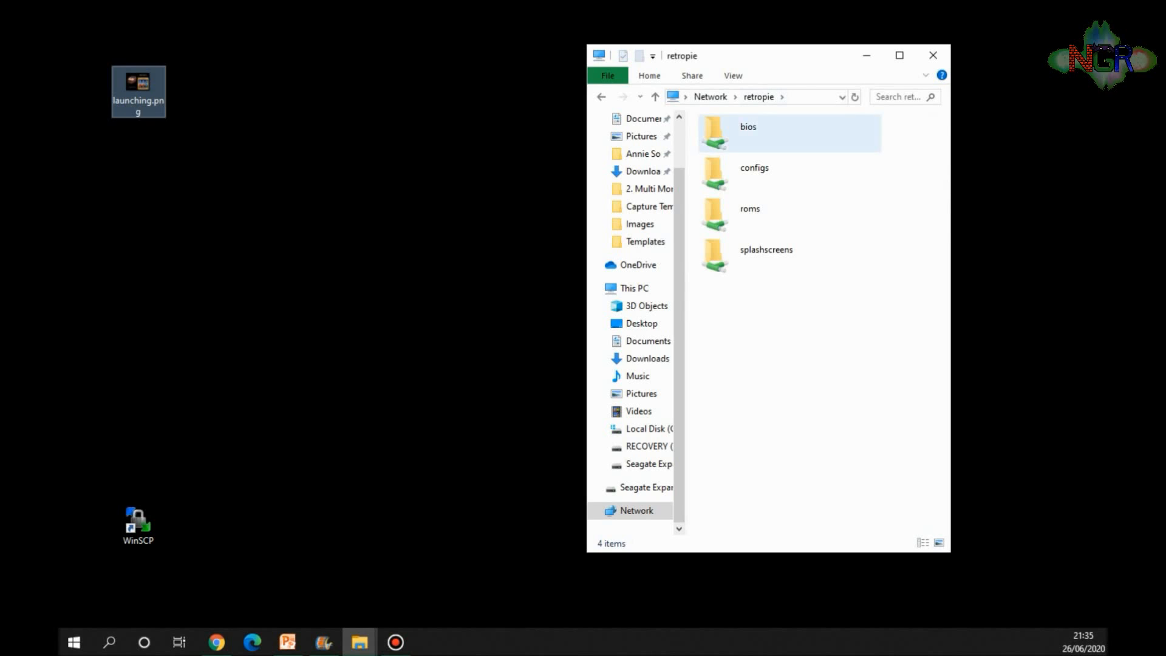
left_click(754, 173)
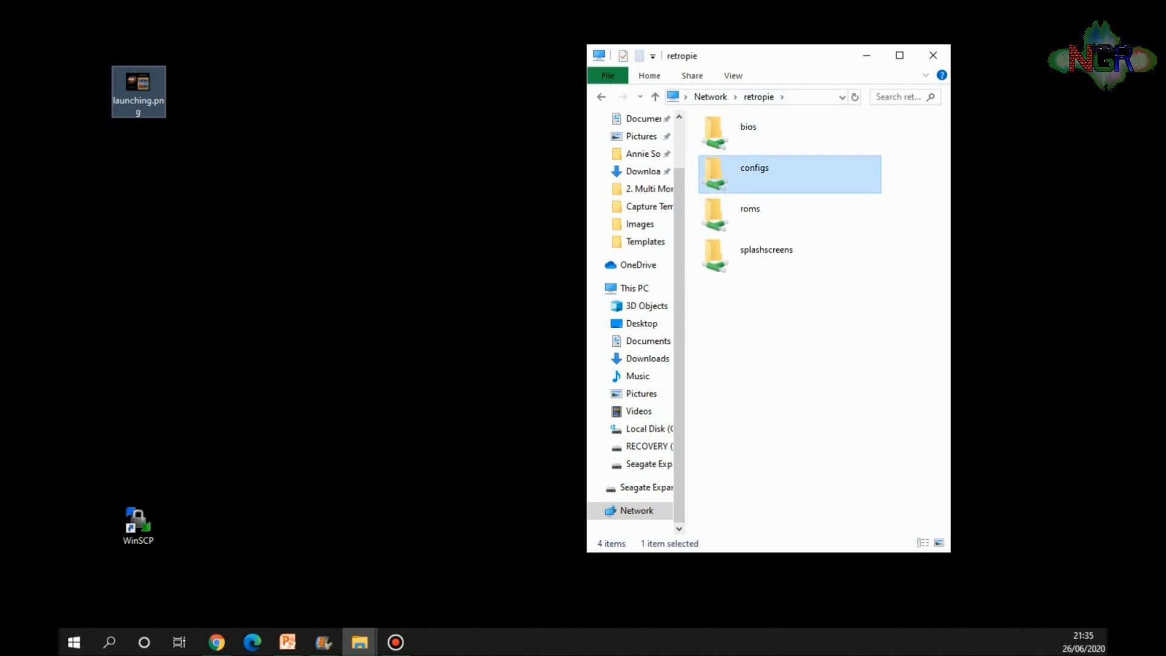
double_click(754, 168)
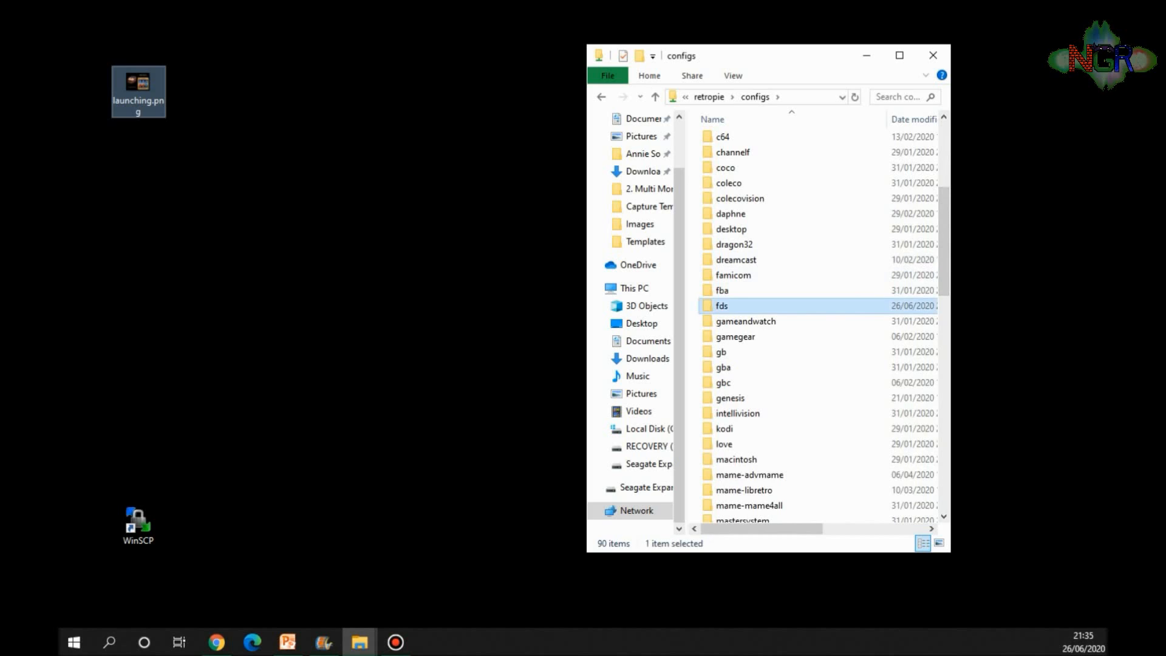
double_click(721, 306)
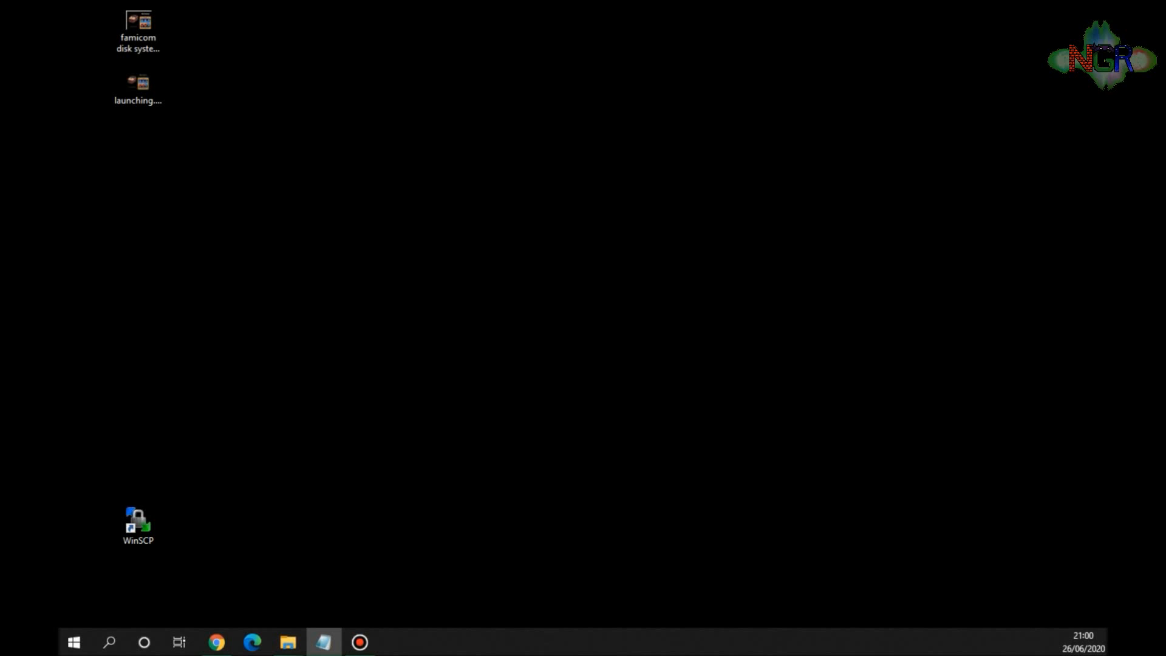
- Log in to the Pi at 192.168.0.124 as user pi with its password in WinSCP
double_click(137, 525)
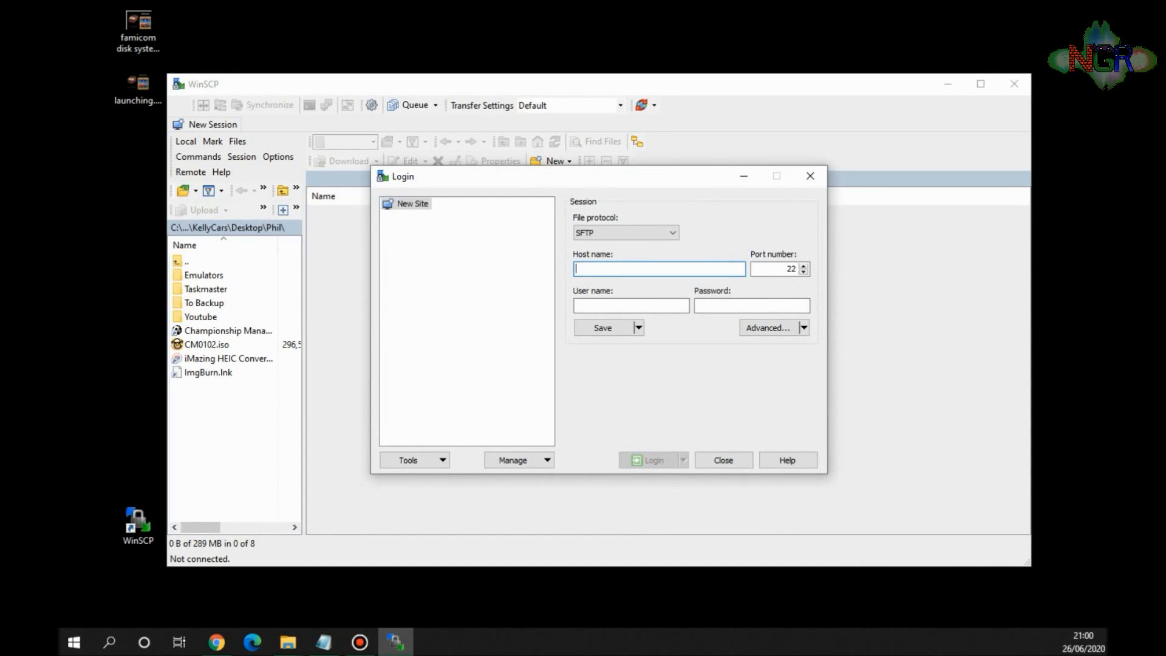
type("192.168.0.124")
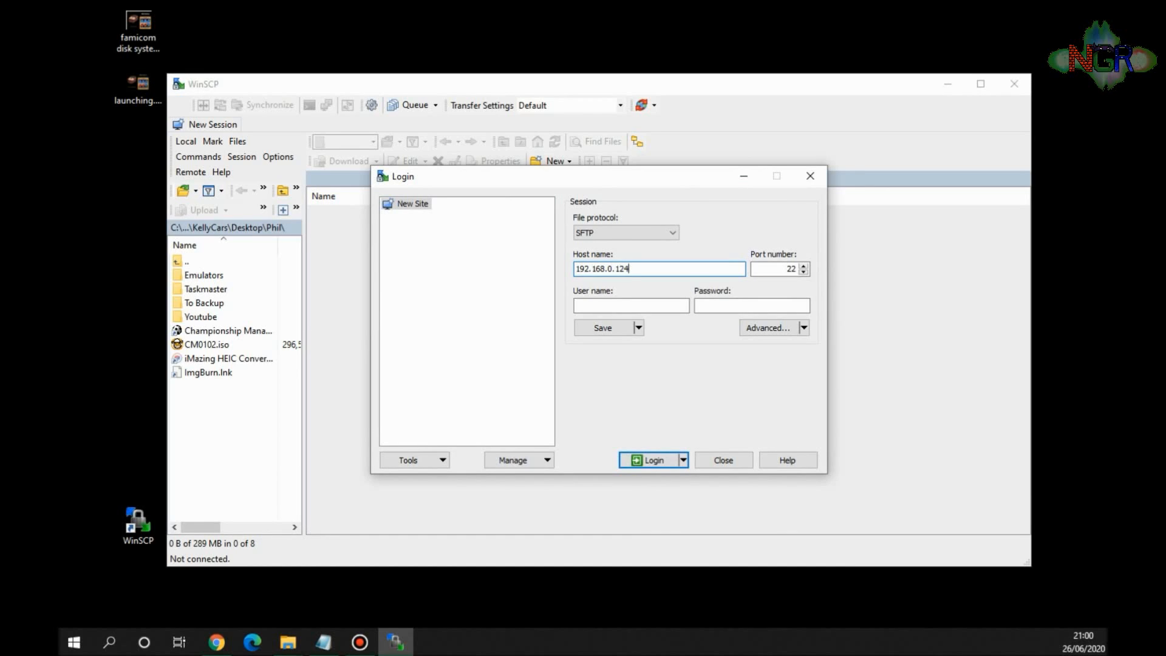
type("pi")
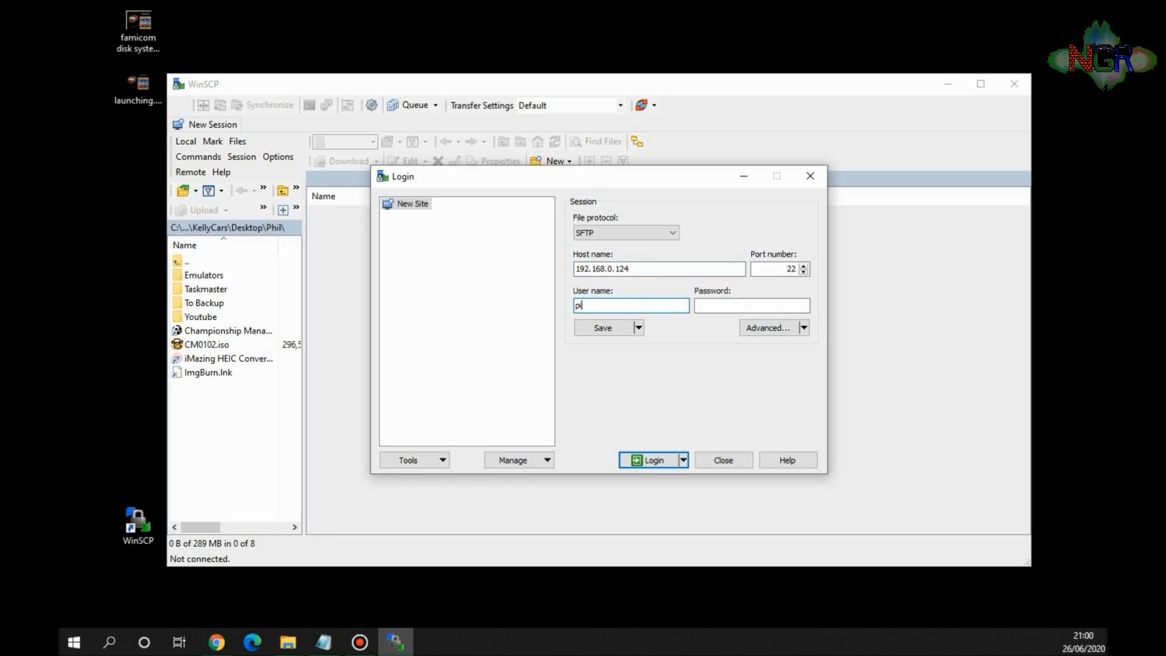
type("••")
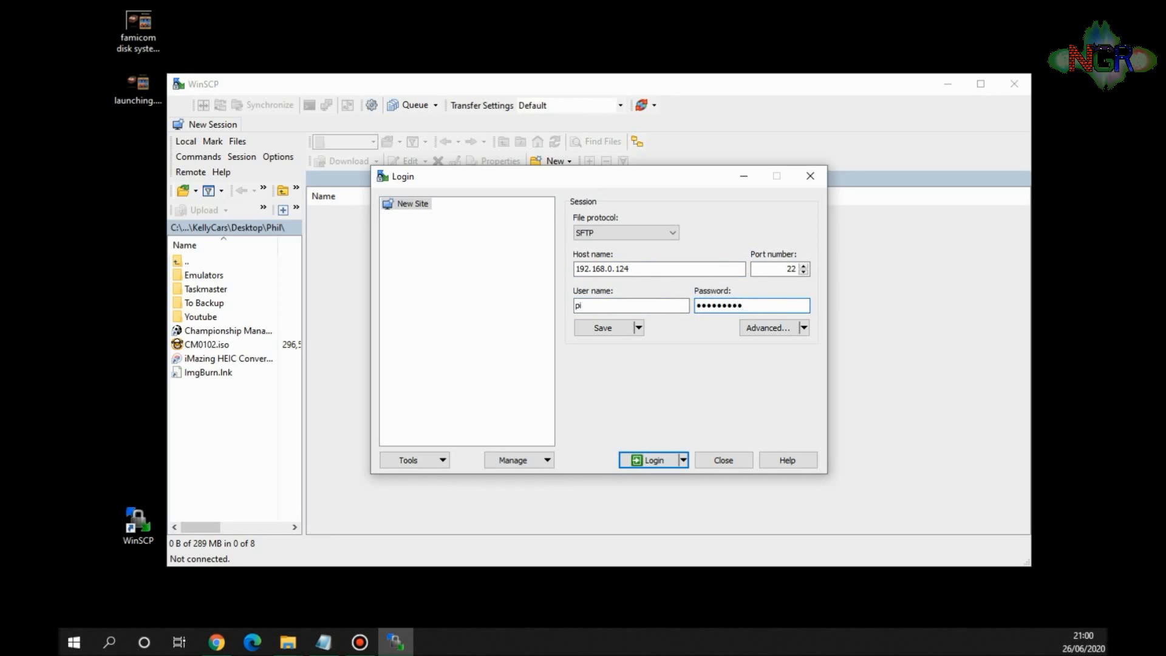
left_click(751, 305)
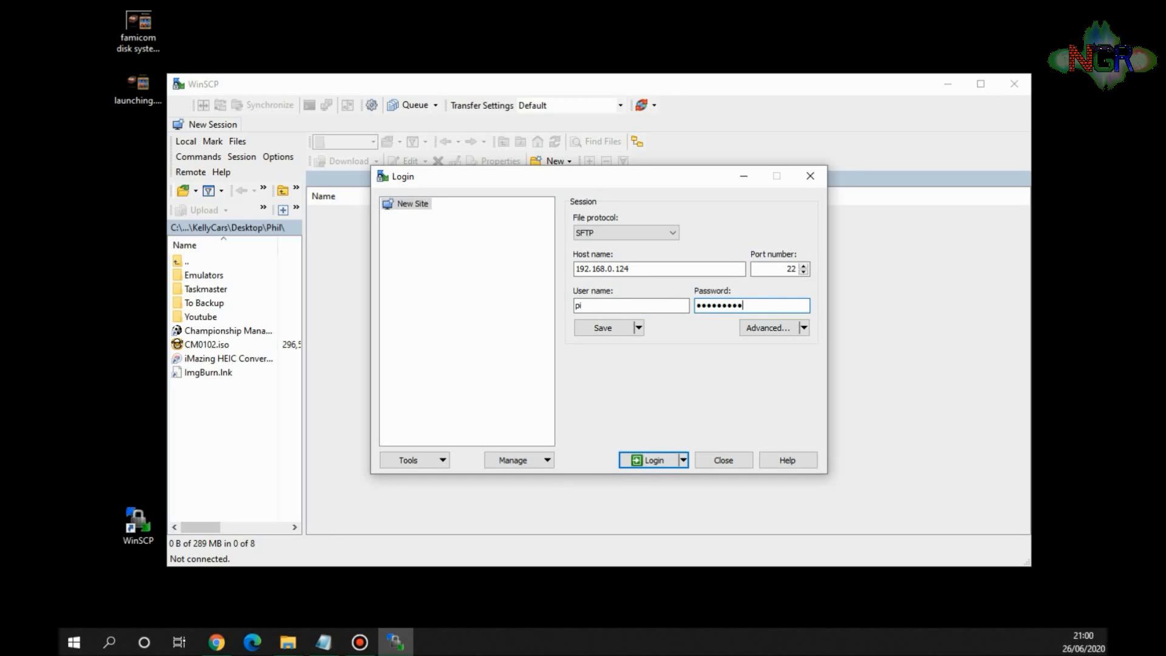
left_click(650, 459)
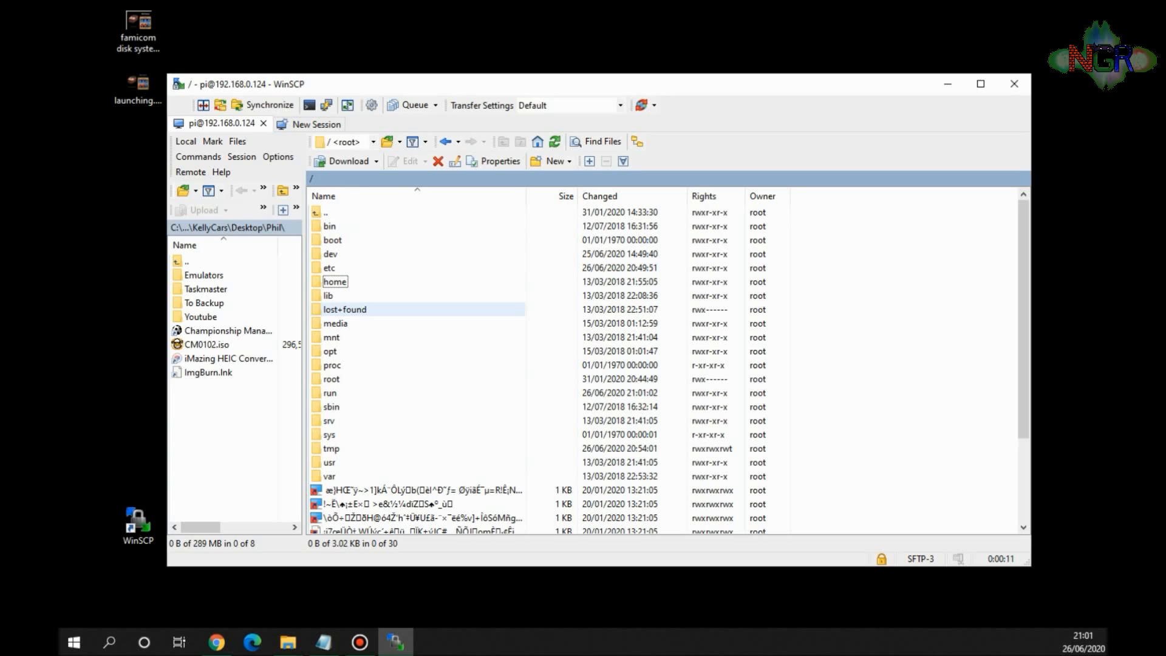
- Navigate the remote pane to /opt/retropie/configs/fds, listing launching.png with the config files
double_click(329, 350)
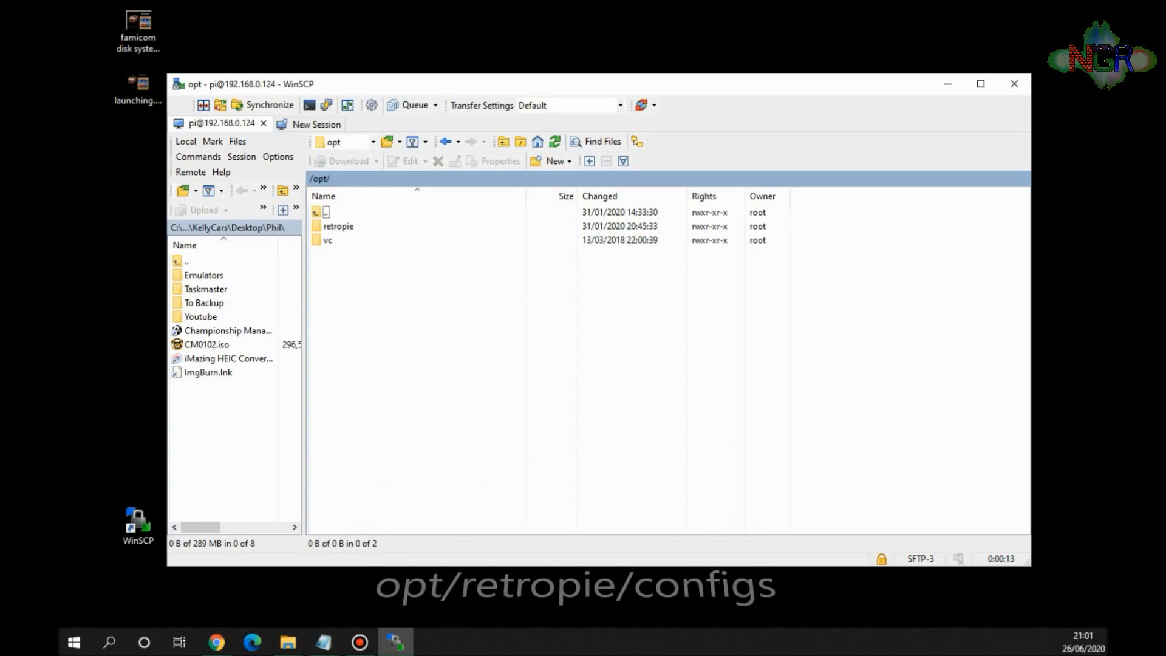
double_click(339, 226)
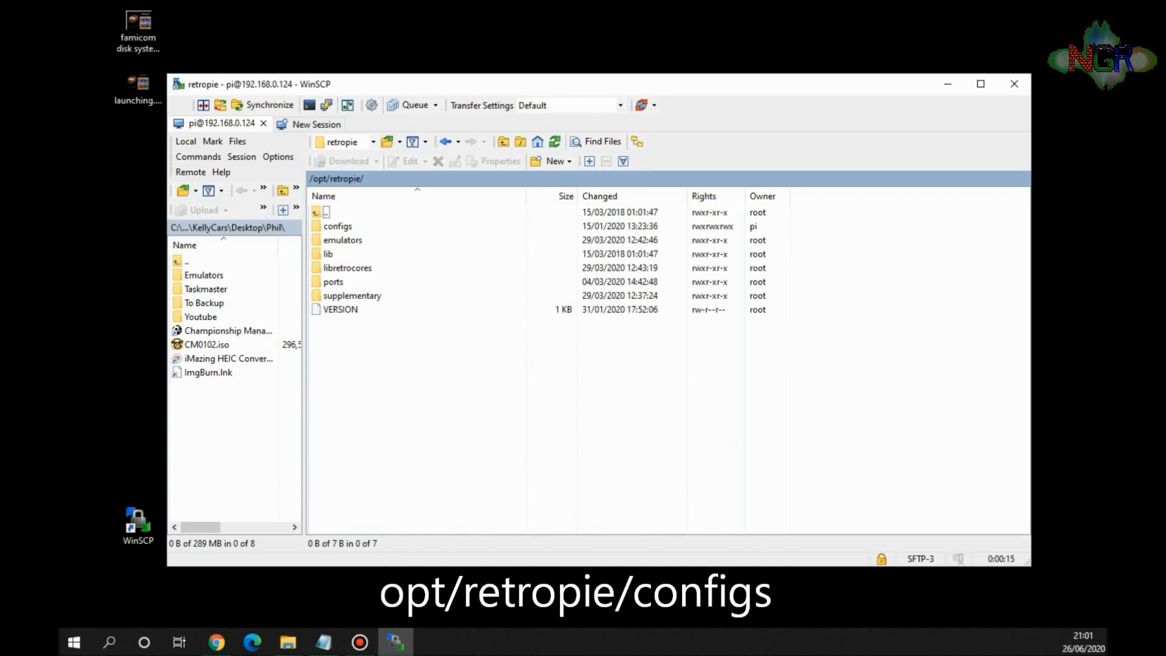
double_click(336, 226)
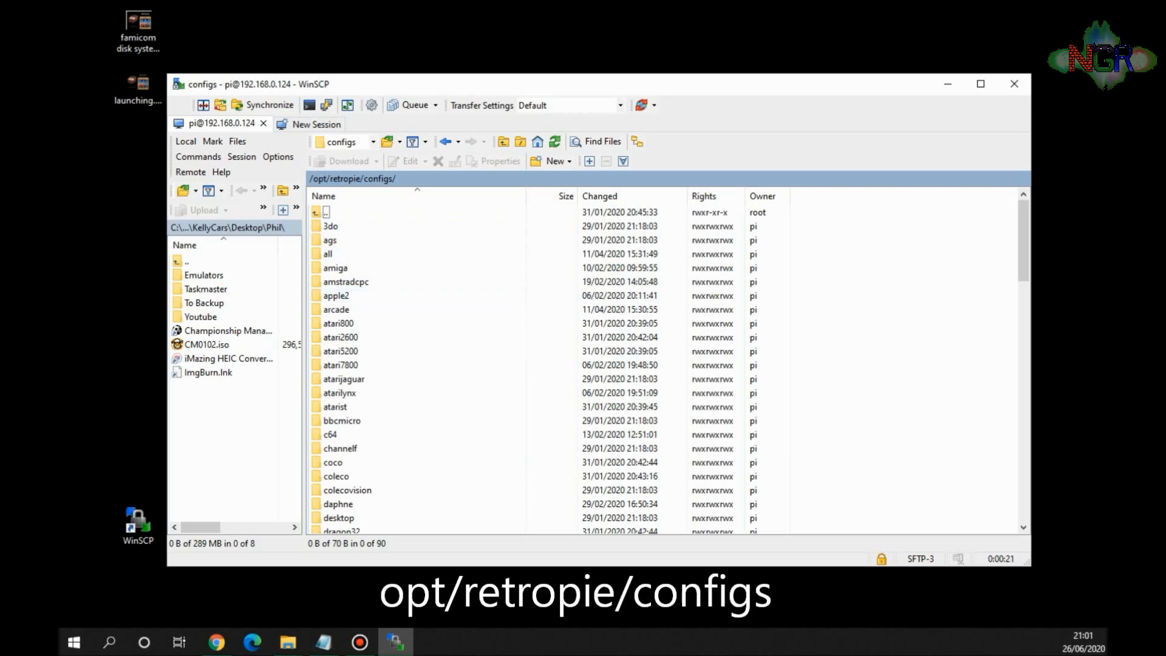
scroll("down", 3)
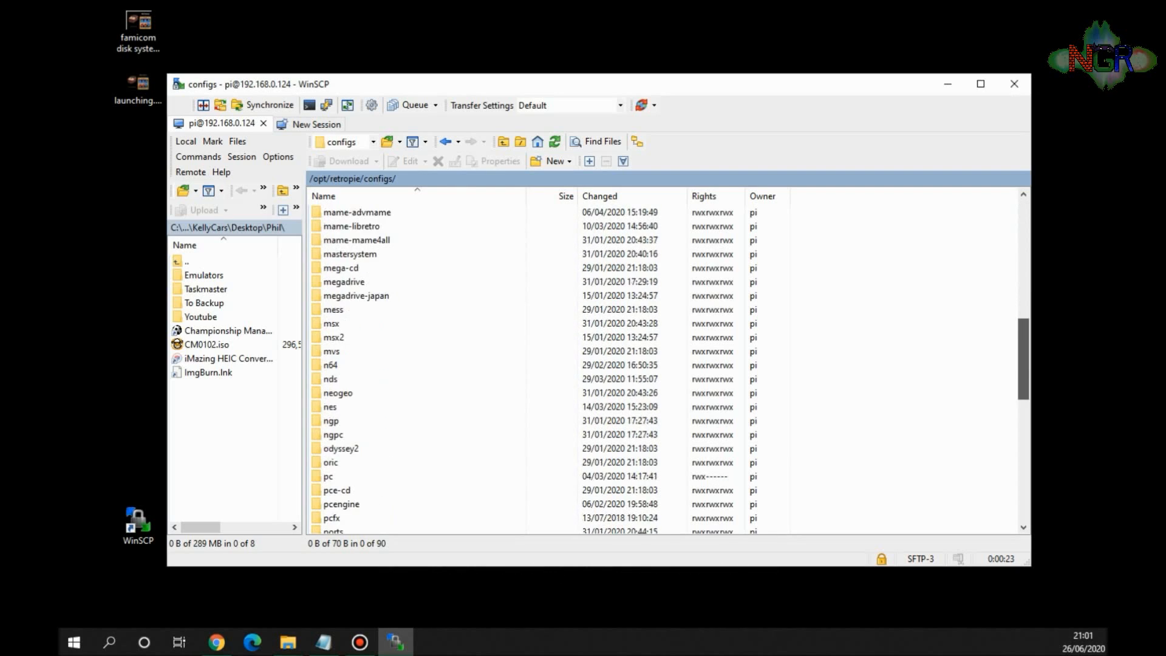
scroll("down", 3)
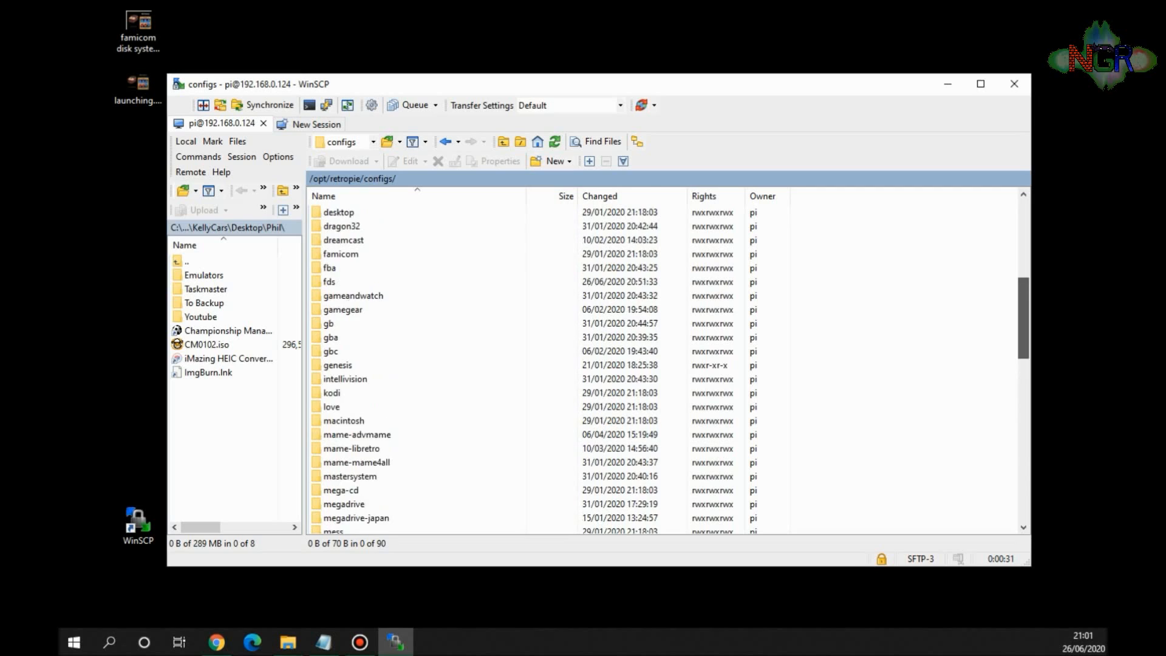
double_click(329, 281)
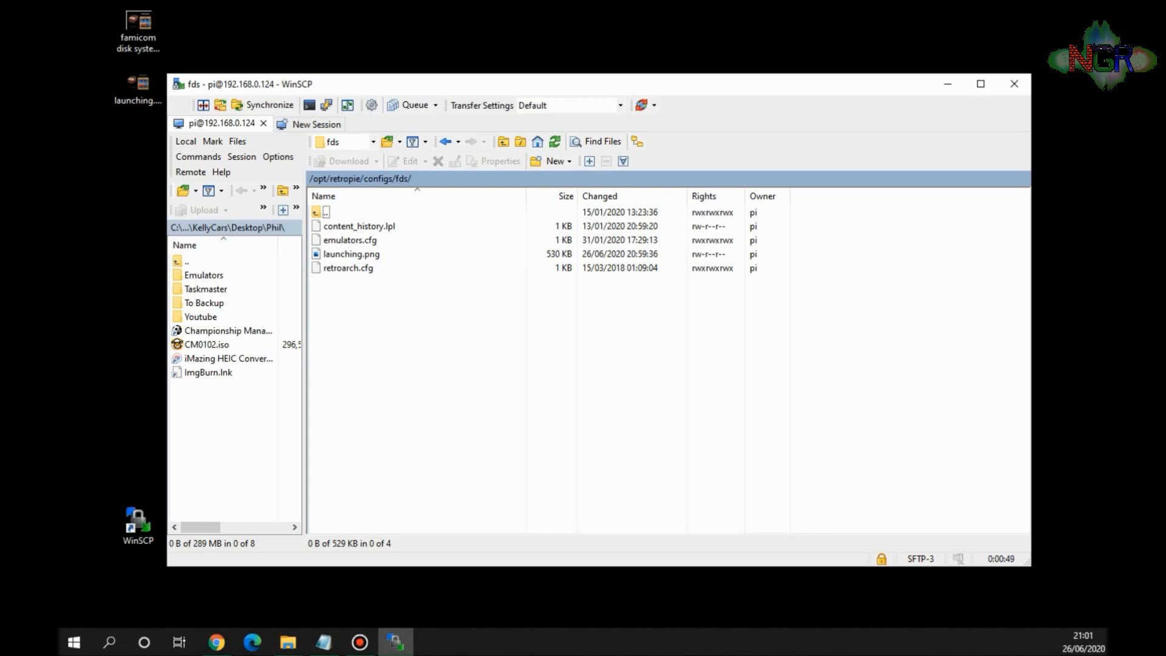
left_click(430, 642)
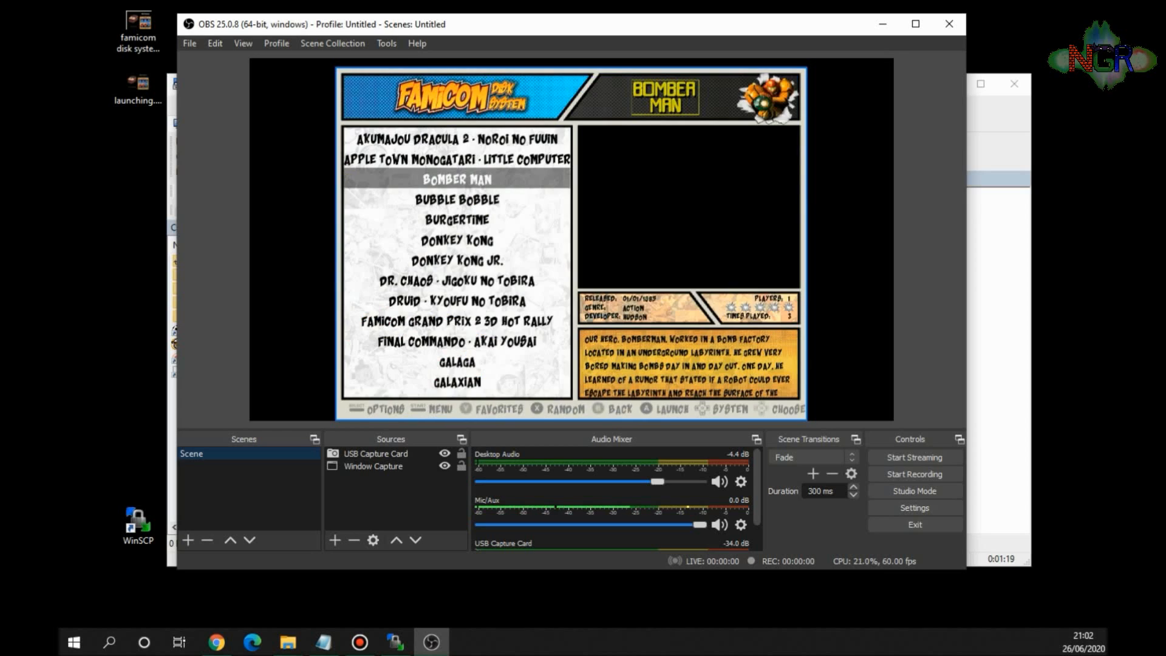
- Move down the Famicom Disk System game list from Bomber Man to Bubble Bobble
key("Down")
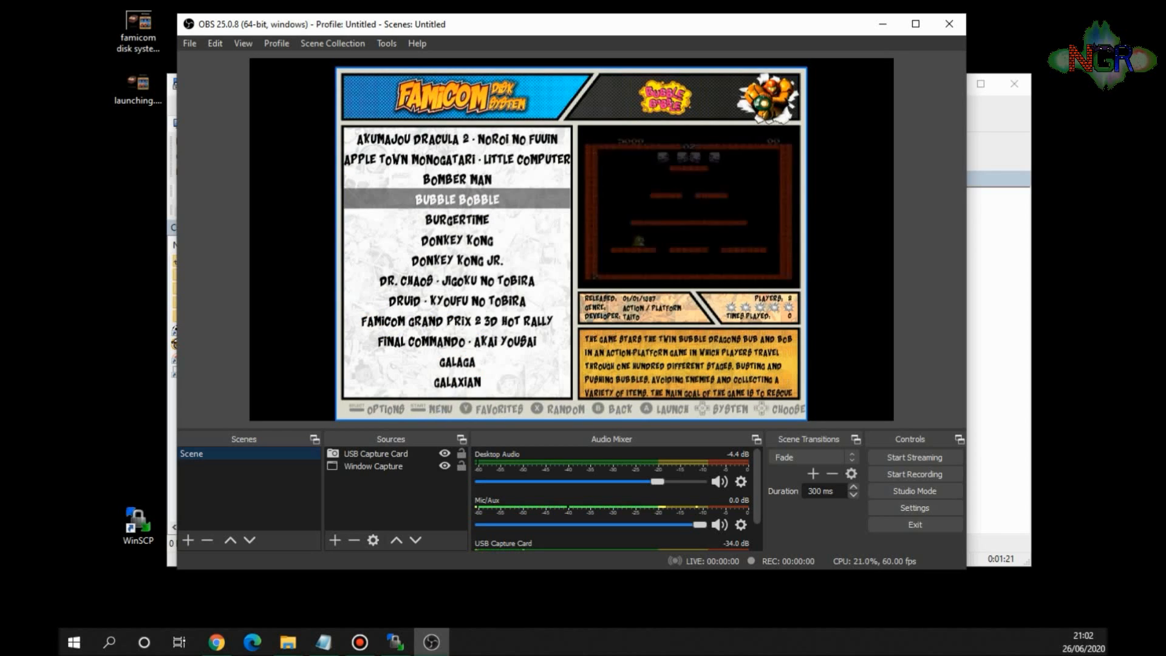